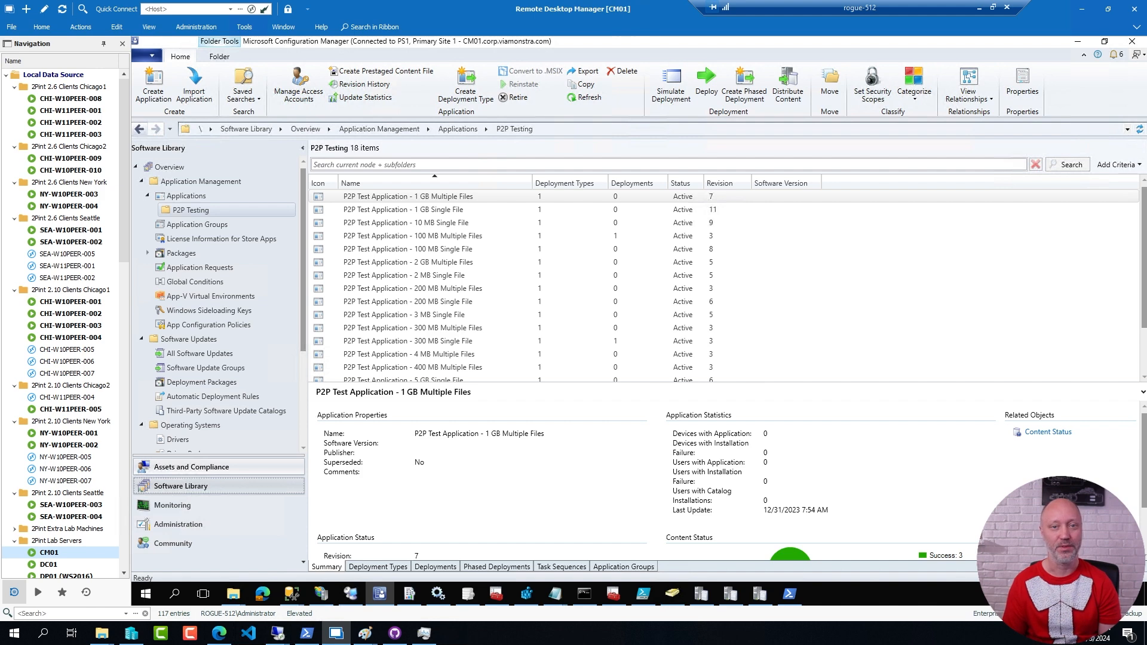
{"action": "mouse_move", "coordinate": [170, 627]}
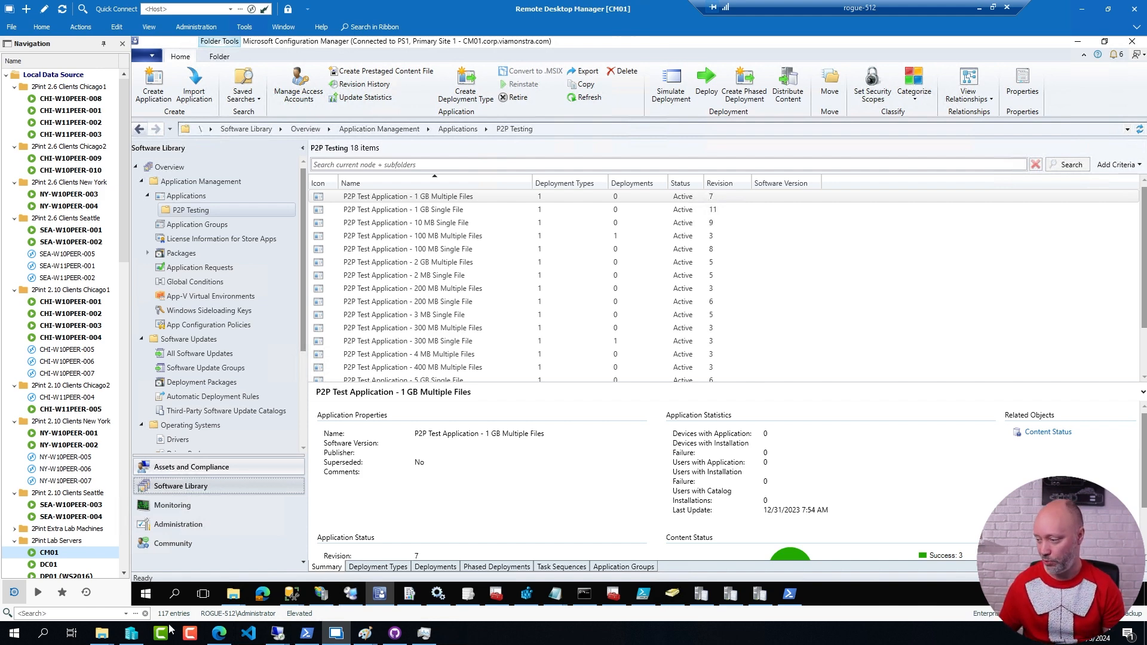
Step: Run CreateP2PTestApplications.ps1 lines 1–20: global settings with the P2P Test Application prefix, module import and site drive connection
{"action": "left_click", "coordinate": [641, 593]}
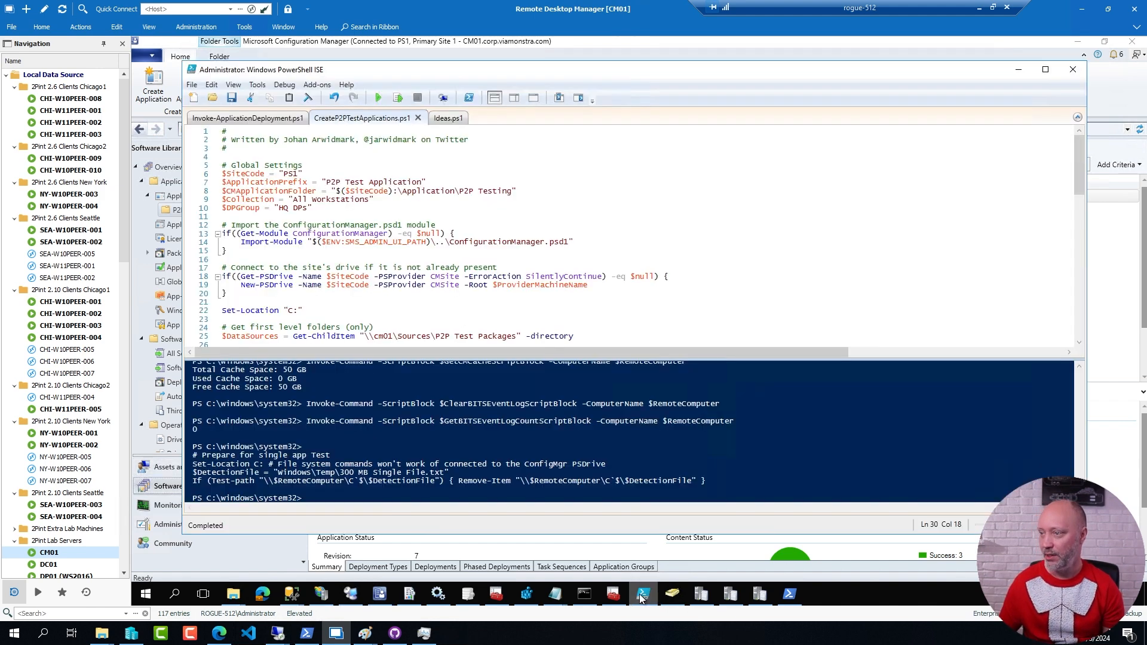
{"action": "left_click", "coordinate": [386, 181]}
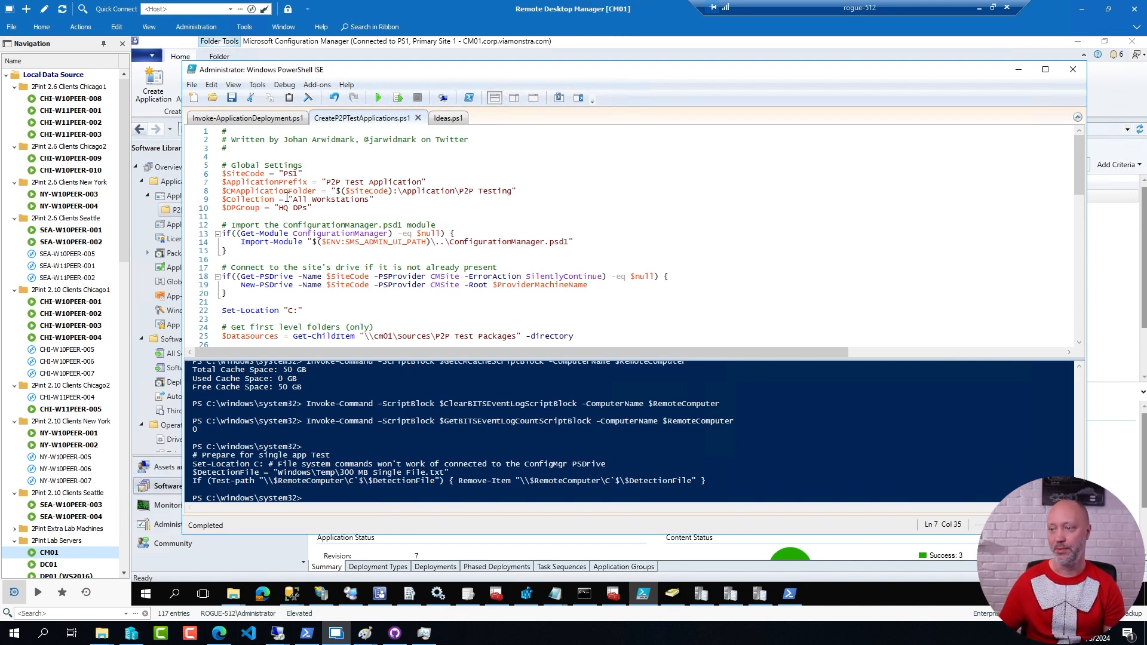
{"action": "left_click", "coordinate": [314, 208]}
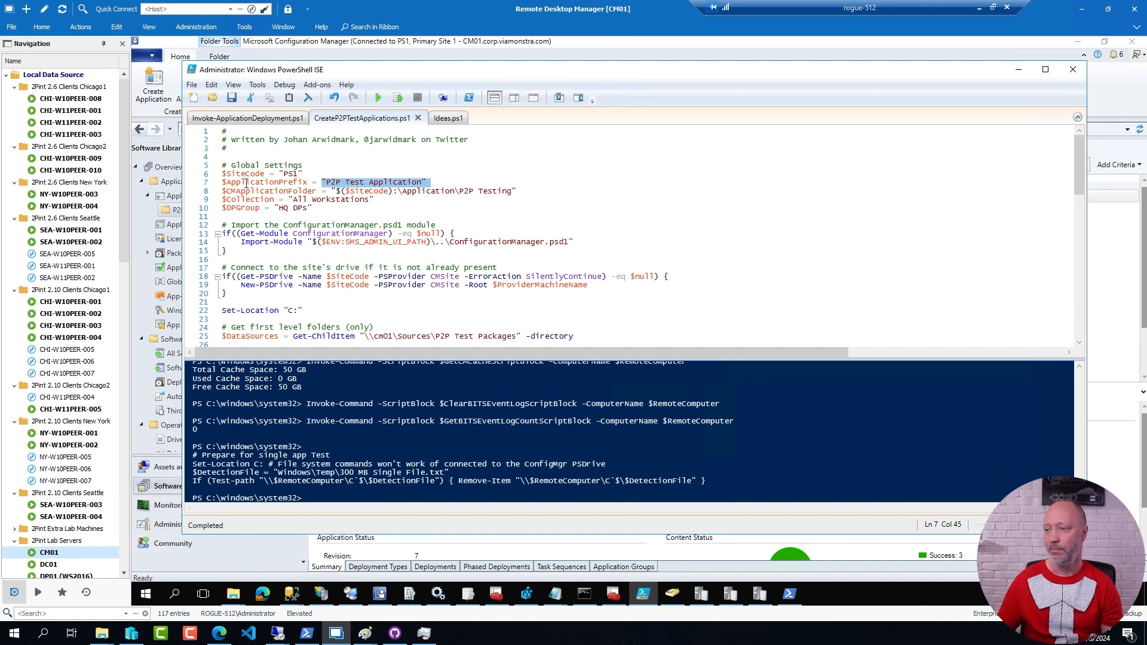
{"action": "double_click", "coordinate": [334, 200]}
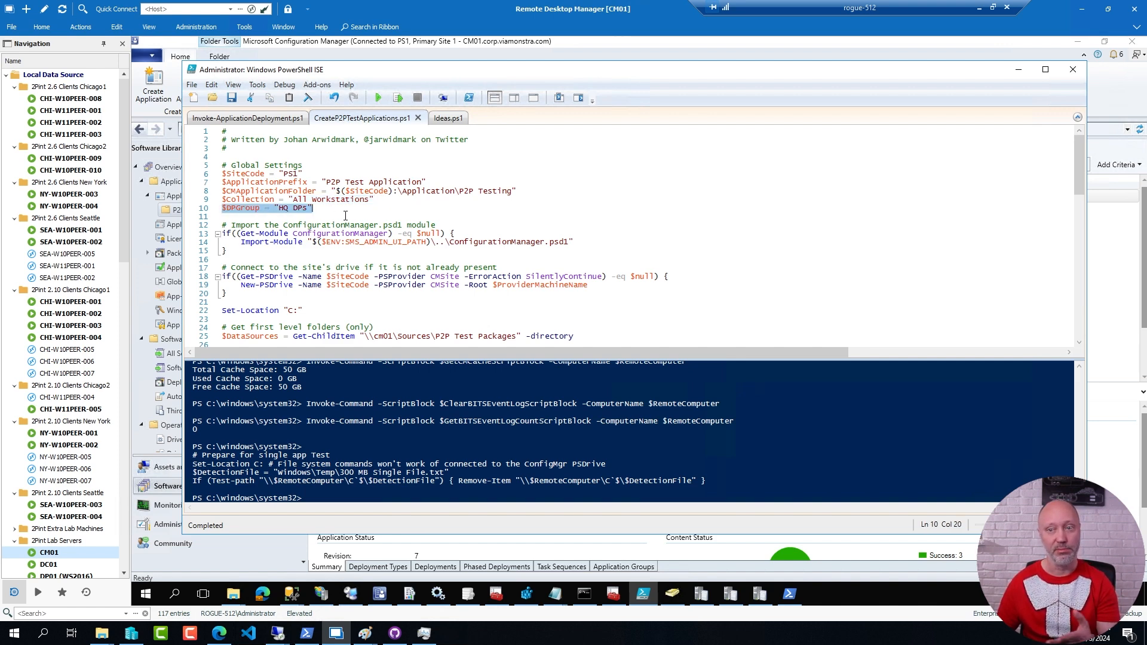
Step: Run lines 22–25 that gather the package source folders
{"action": "scroll", "scroll_direction": "down", "scroll_amount": 3}
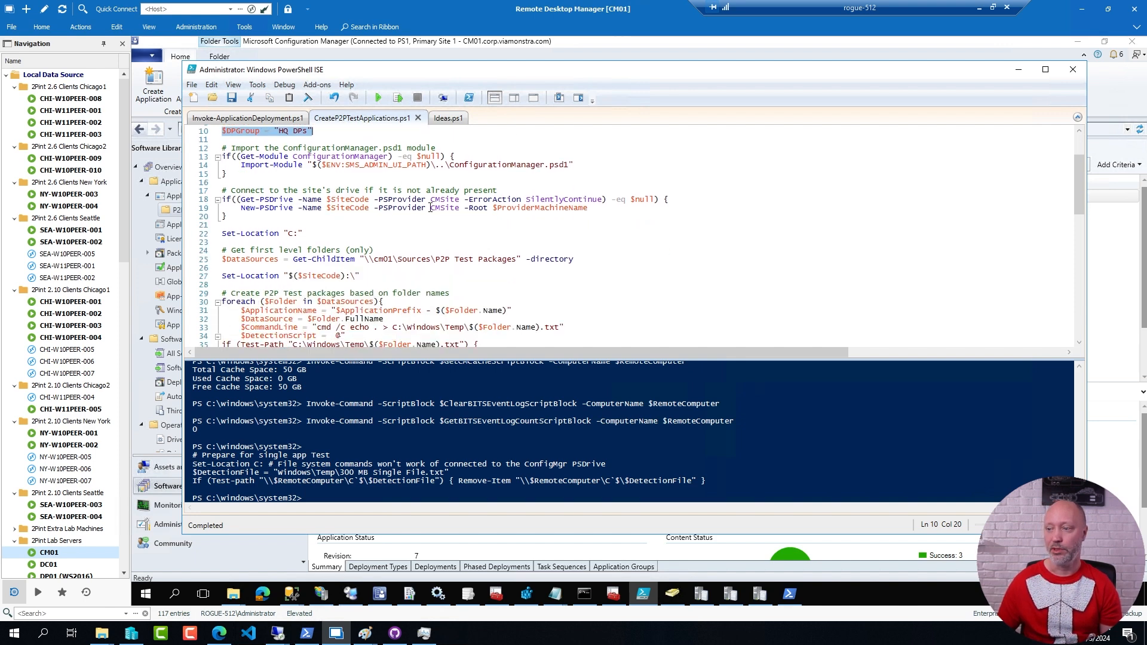
{"action": "left_click", "coordinate": [223, 225]}
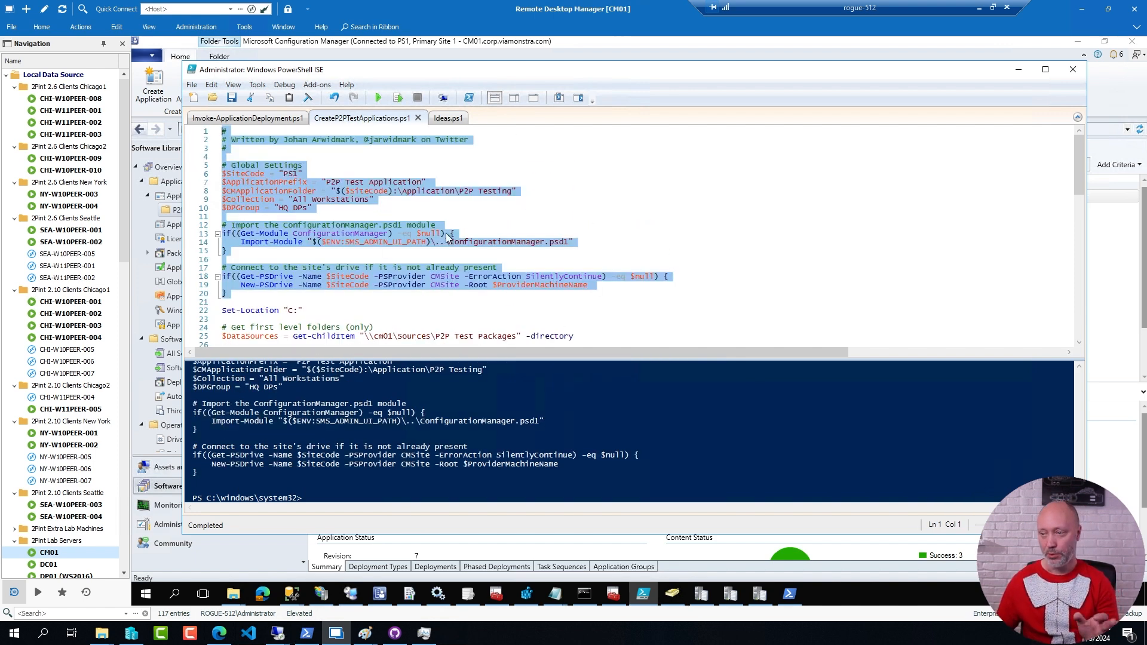
{"action": "scroll", "scroll_direction": "down", "scroll_amount": 3}
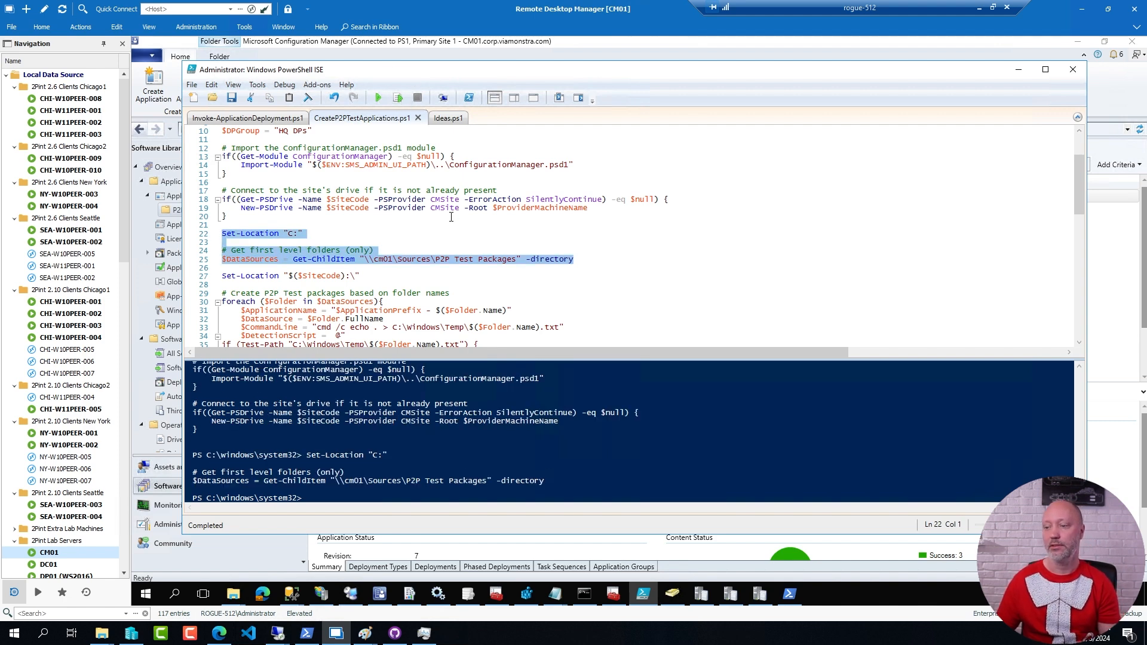
{"action": "mouse_move", "coordinate": [440, 269]}
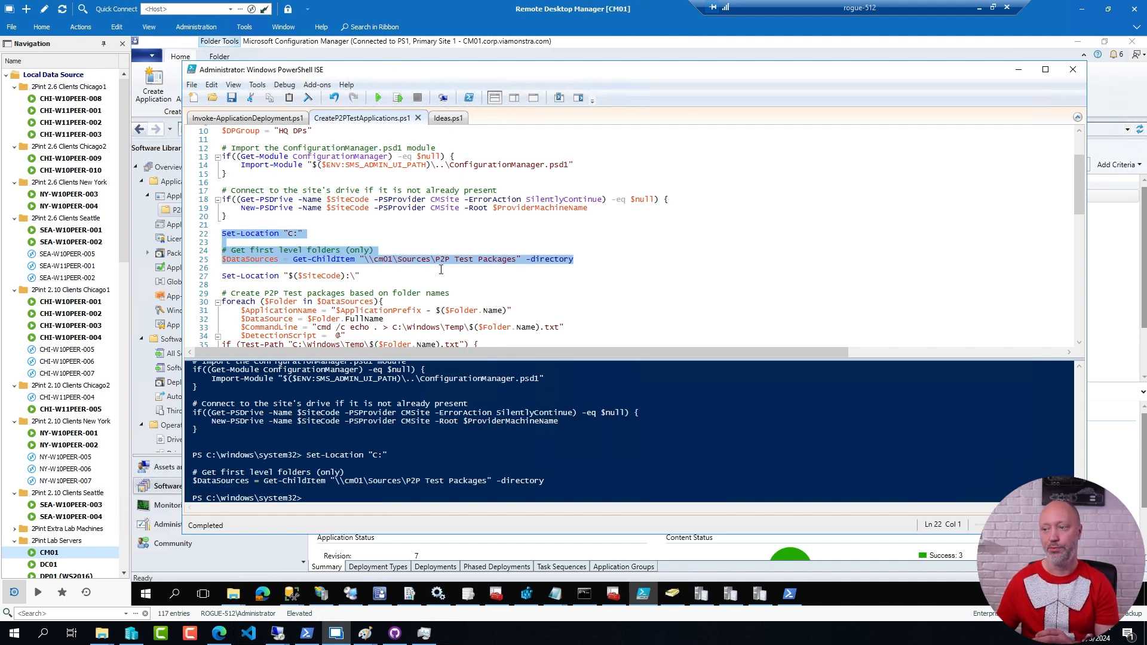
Step: Run $DataSources to list the folders in the \\cm01\Sources\P2P Test Packages share
{"action": "left_click", "coordinate": [266, 259]}
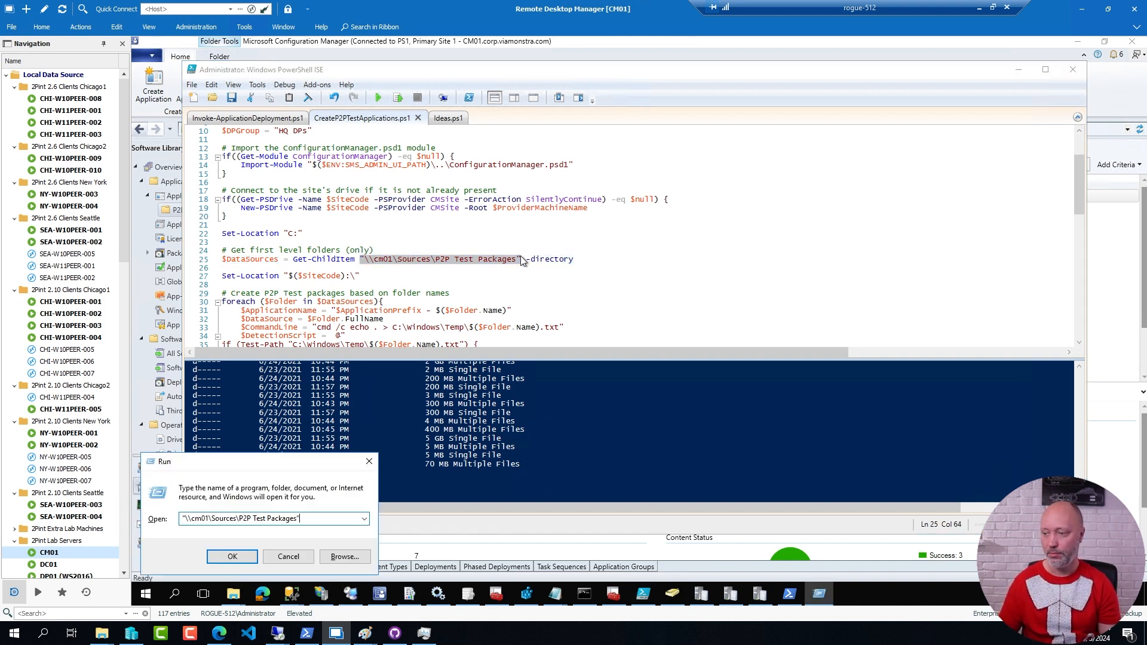
Step: Open the P2P Test Packages share and look inside the 5 GB Single File folder
{"action": "left_click", "coordinate": [232, 557]}
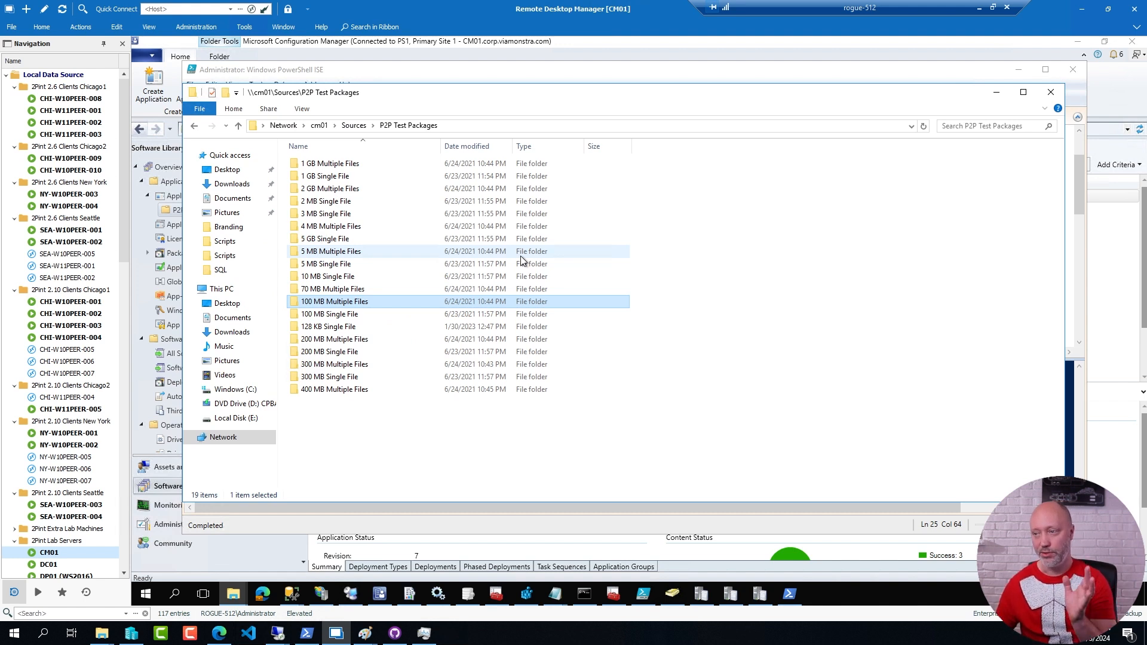
{"action": "mouse_move", "coordinate": [591, 264]}
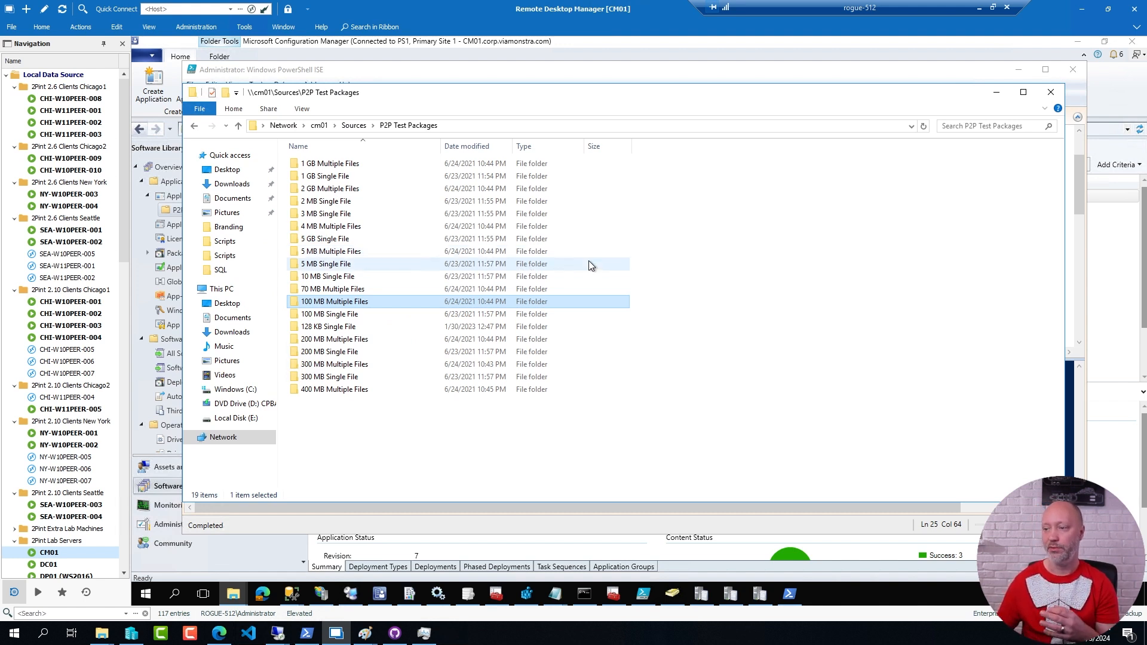
{"action": "mouse_move", "coordinate": [542, 318]}
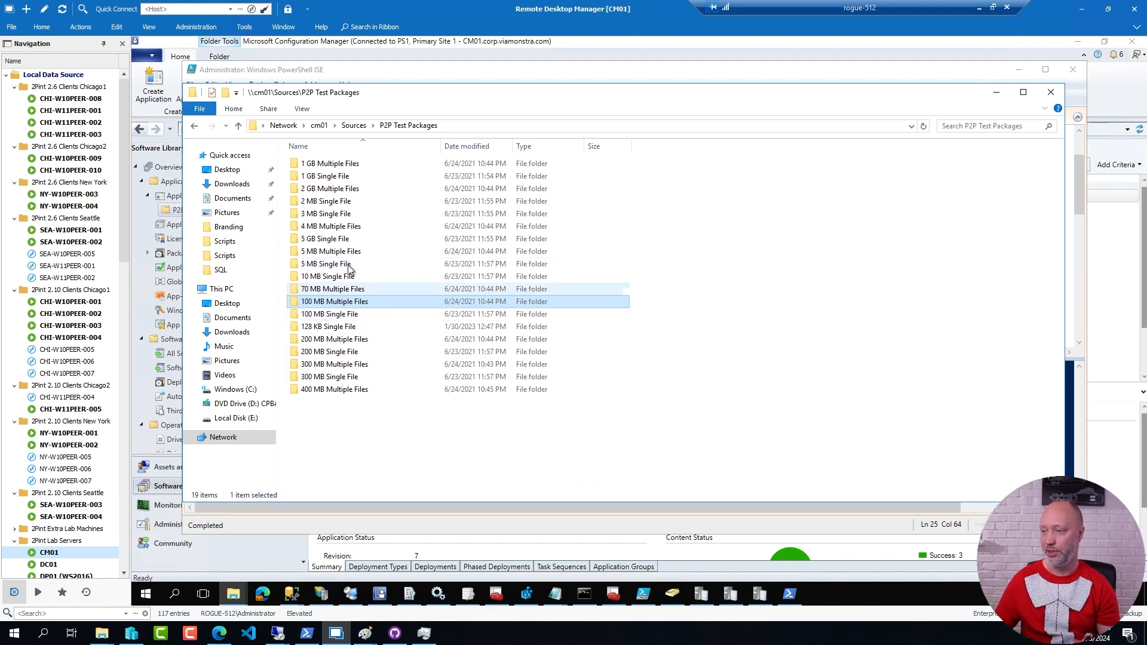
{"action": "double_click", "coordinate": [325, 239]}
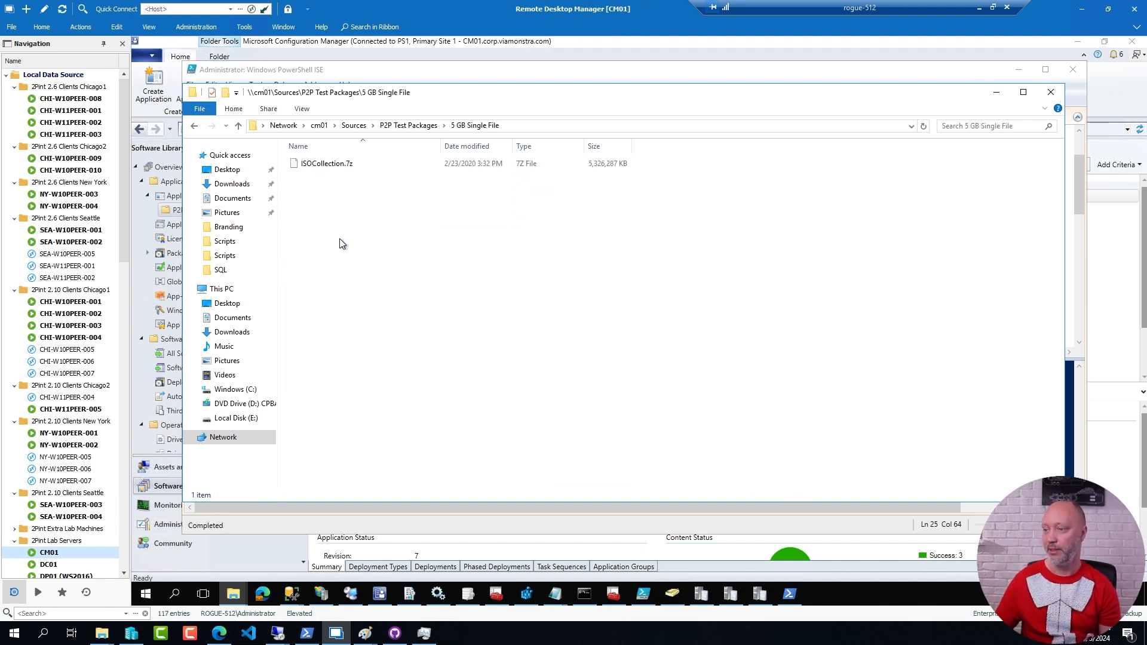
{"action": "left_click", "coordinate": [328, 163]}
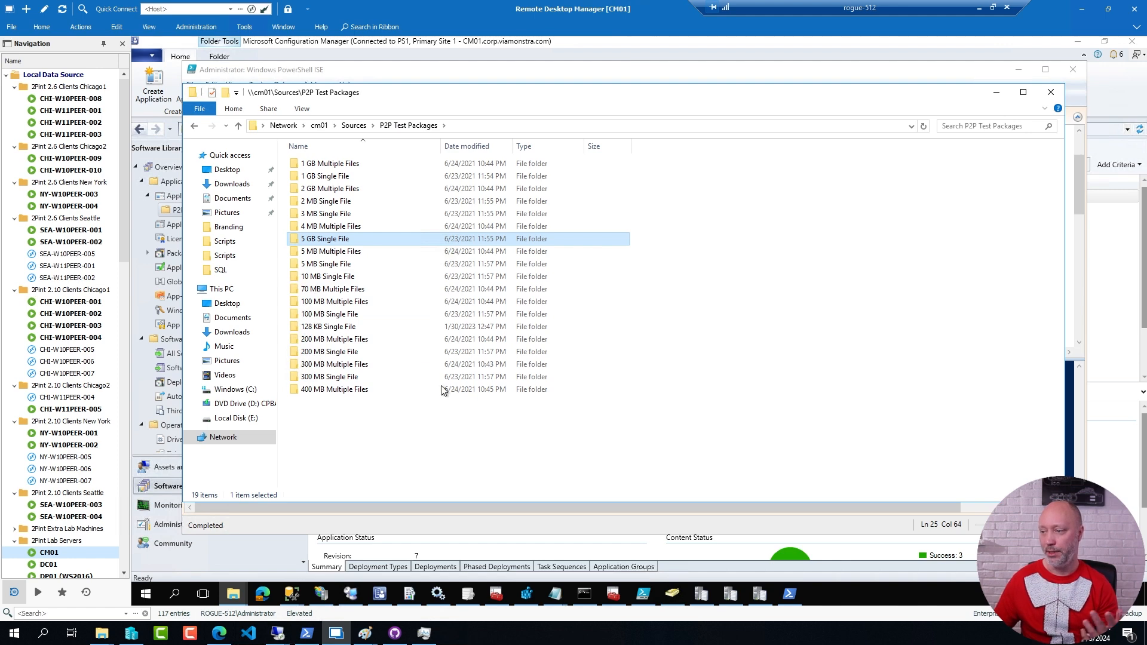
Step: Look inside the 100 MB Multiple Files folder and return to P2P Test Packages
{"action": "double_click", "coordinate": [333, 301]}
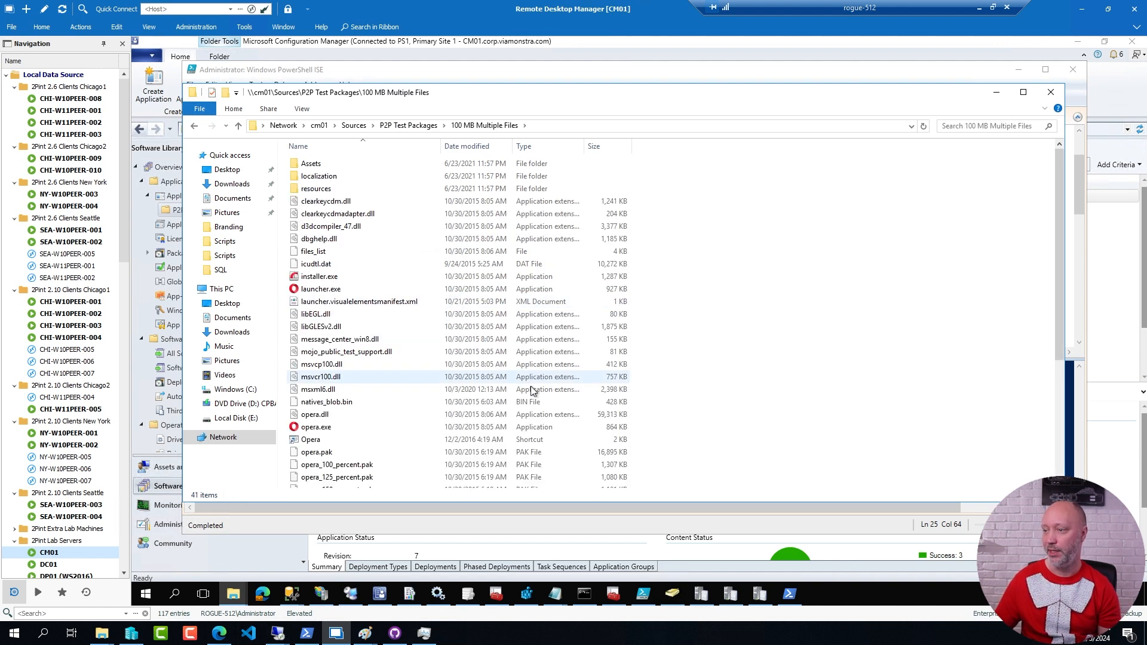
{"action": "mouse_move", "coordinate": [766, 294]}
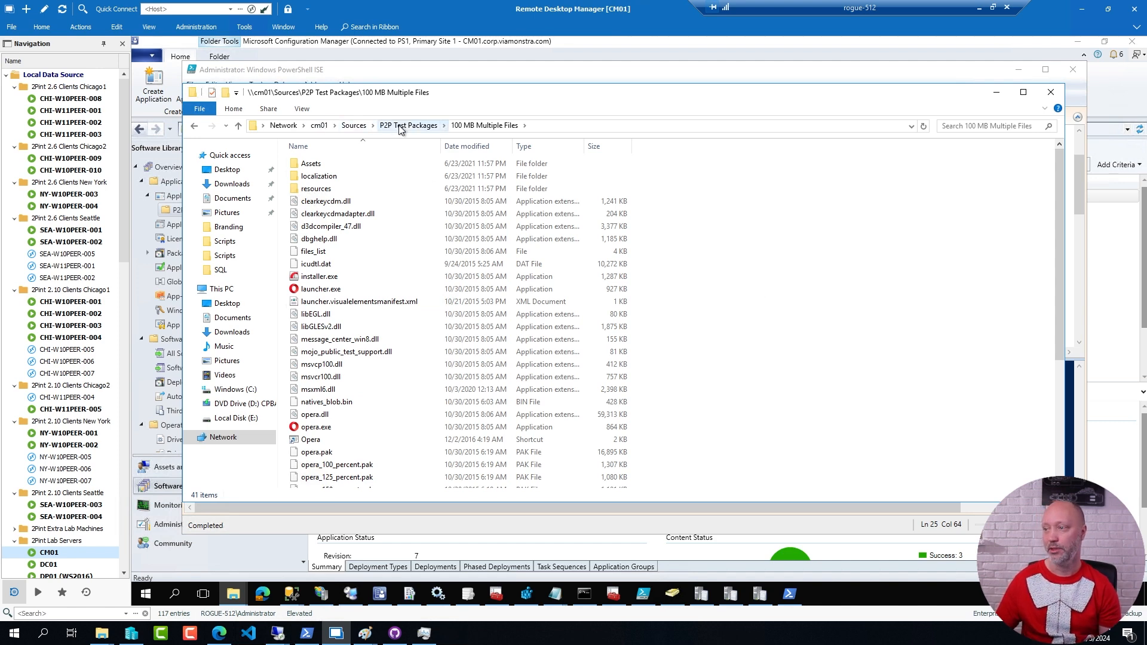
{"action": "left_click", "coordinate": [409, 125]}
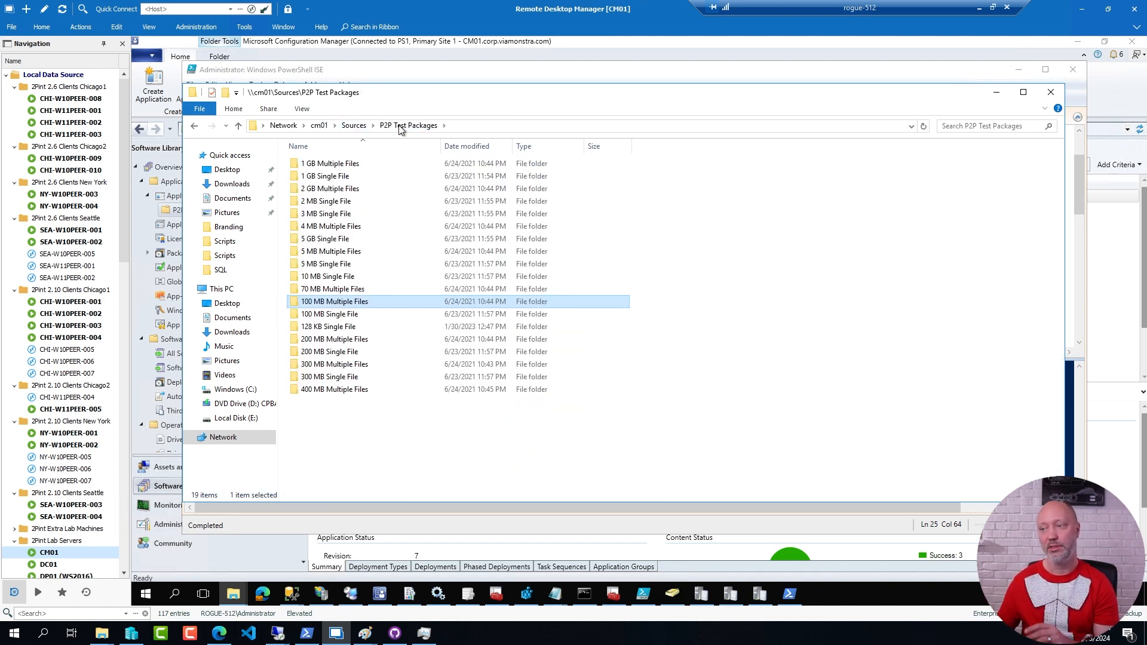
{"action": "mouse_move", "coordinate": [337, 591]}
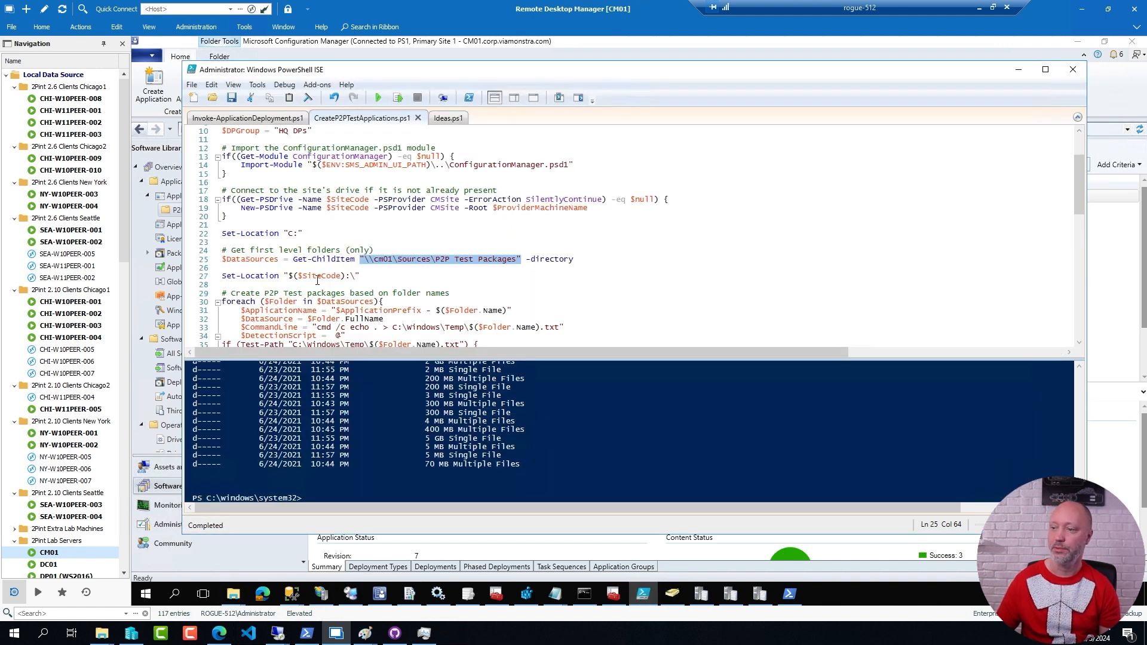
{"action": "scroll", "scroll_direction": "down", "scroll_amount": 3}
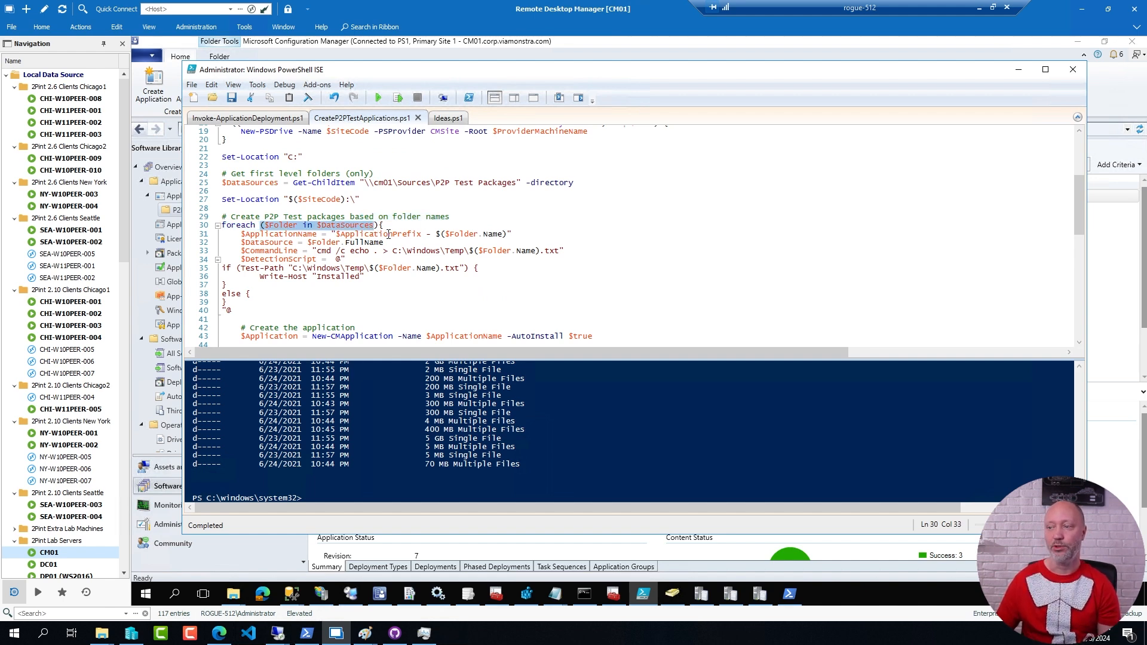
{"action": "scroll", "scroll_direction": "down", "scroll_amount": 3}
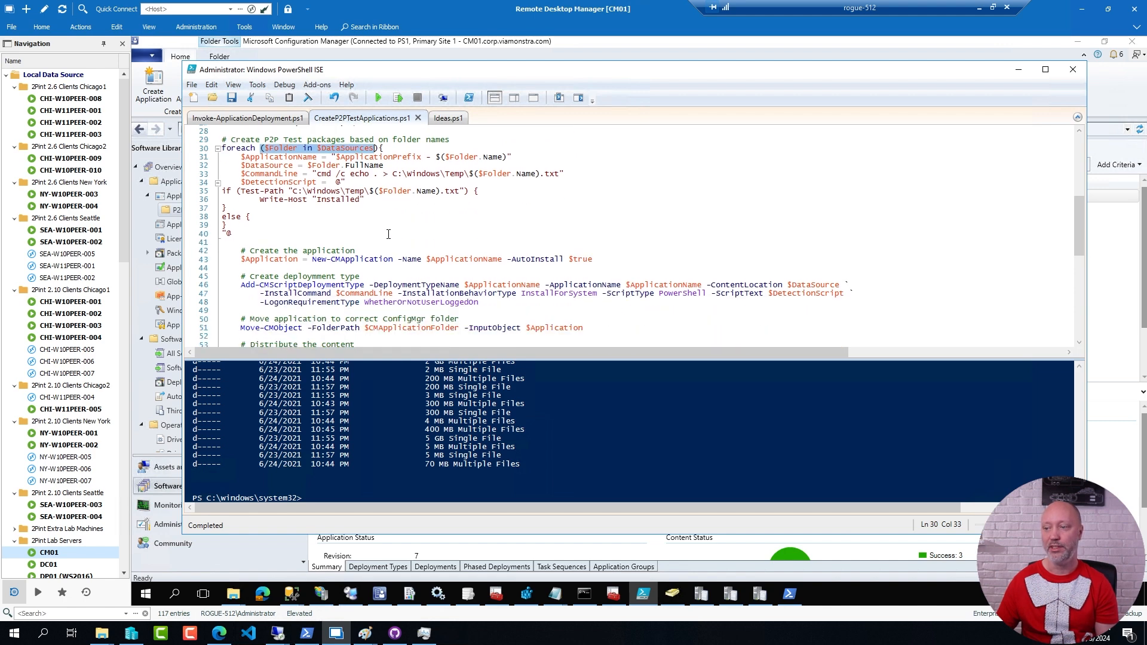
{"action": "scroll", "scroll_direction": "down", "scroll_amount": 3}
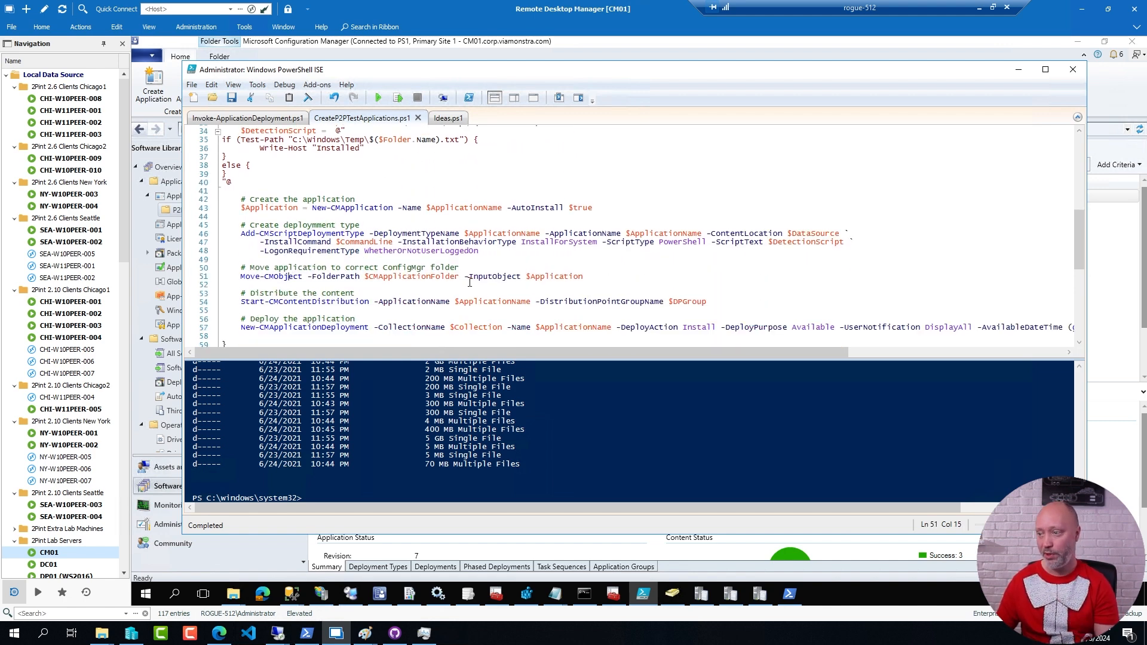
{"action": "left_click", "coordinate": [307, 327]}
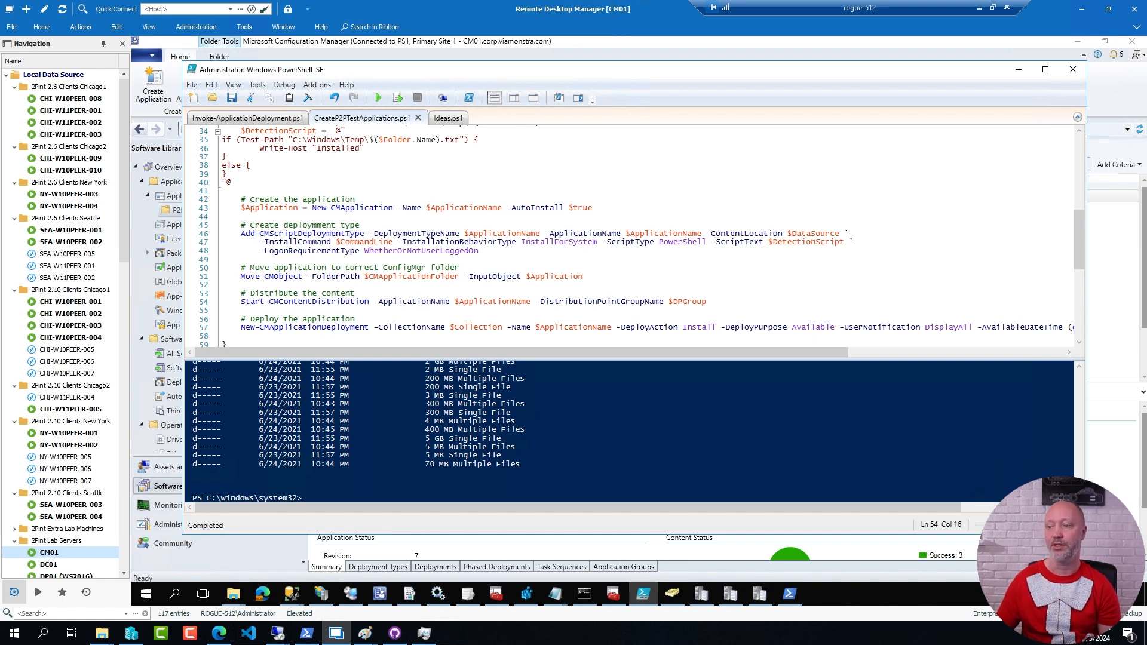
{"action": "left_click", "coordinate": [314, 327]}
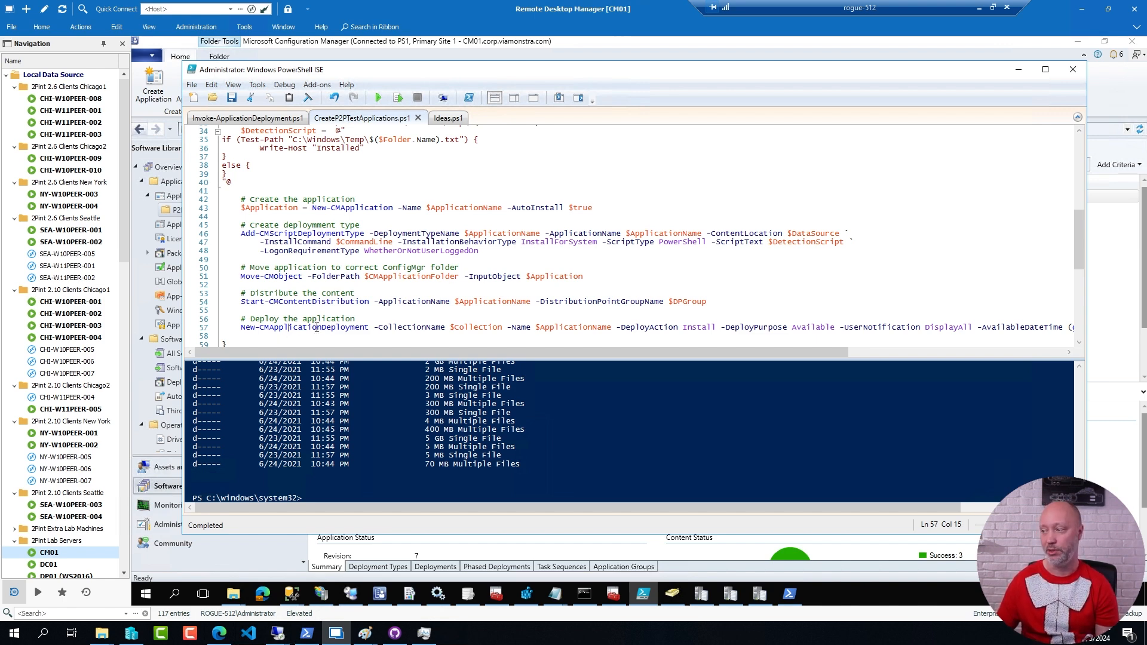
{"action": "double_click", "coordinate": [814, 328]}
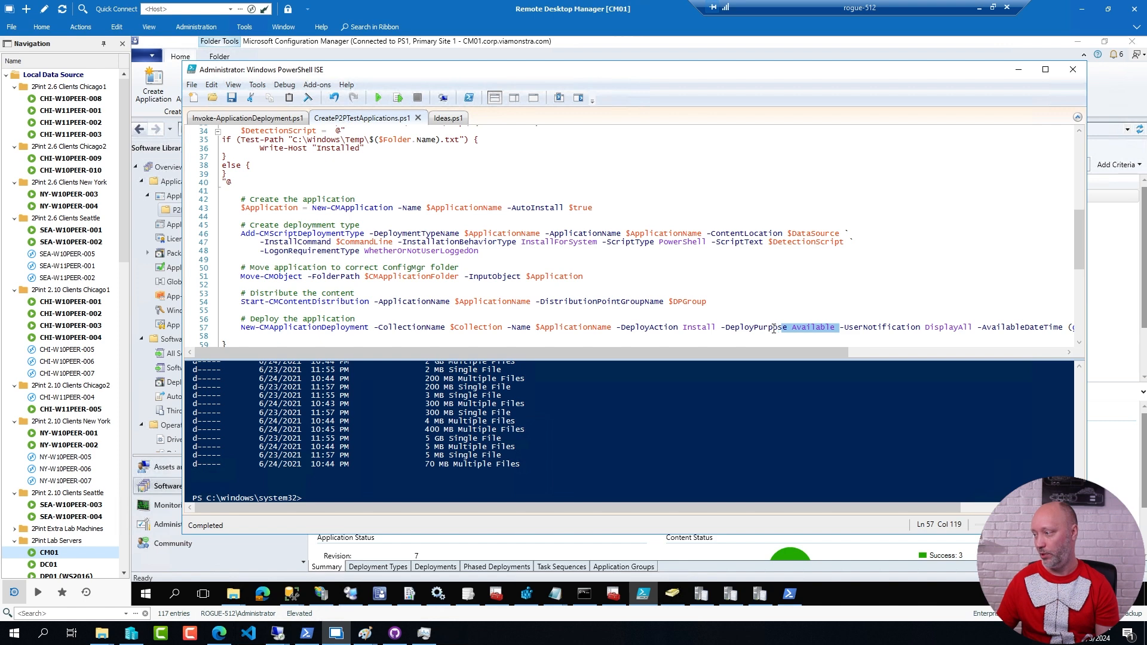
{"action": "scroll", "scroll_direction": "up", "scroll_amount": 3}
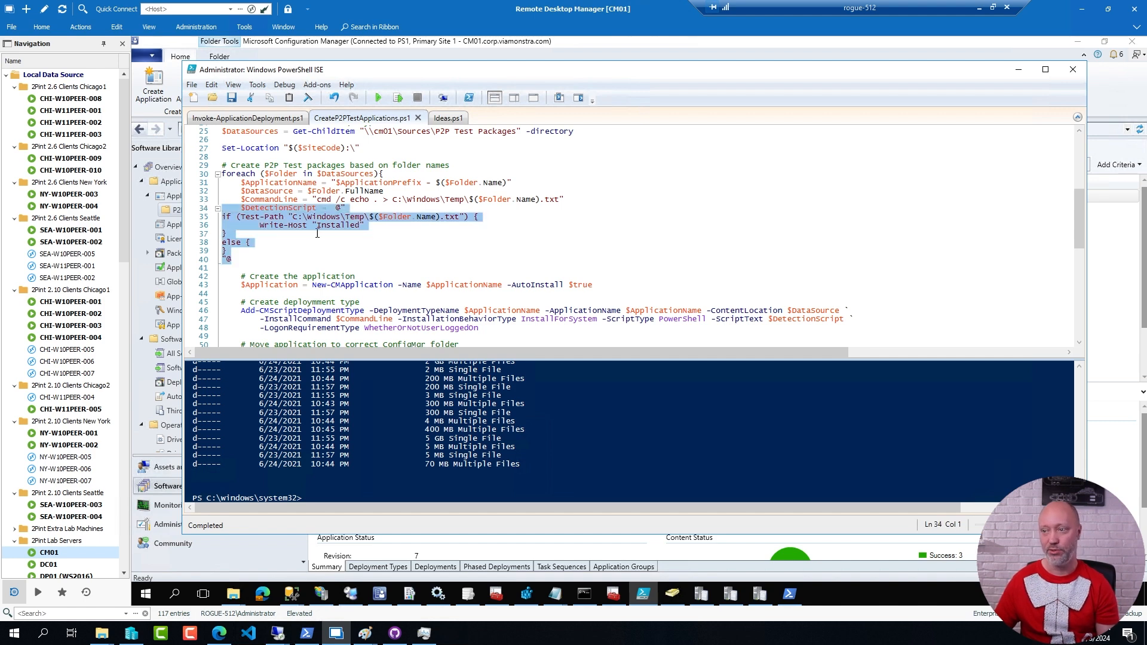
{"action": "mouse_move", "coordinate": [370, 244]}
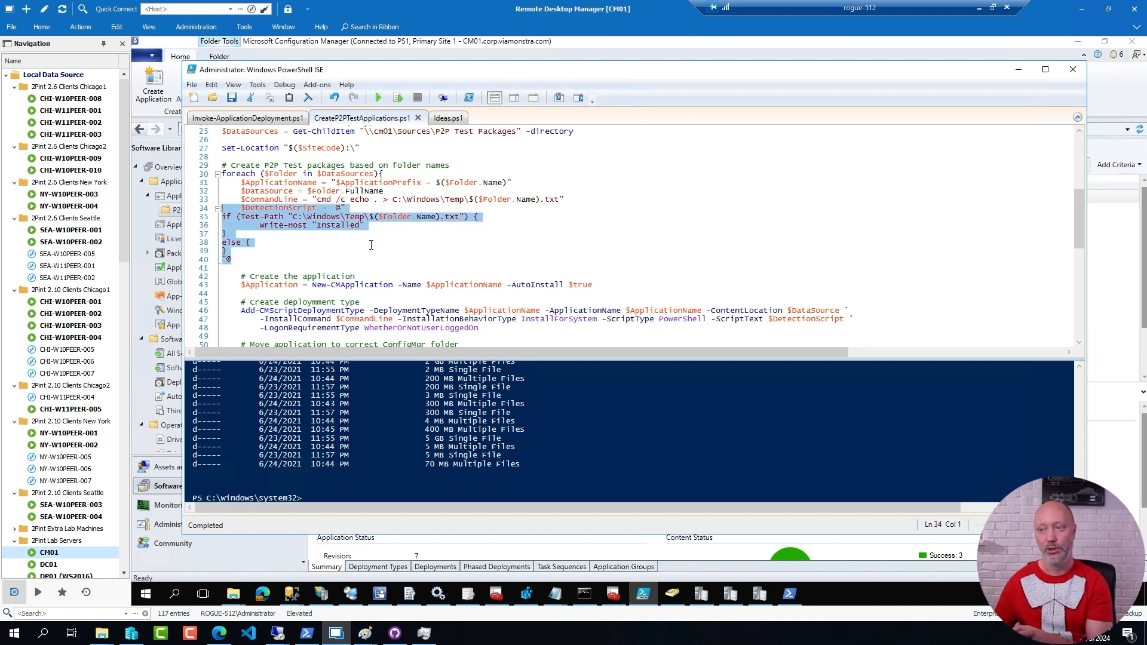
{"action": "left_click", "coordinate": [224, 175]}
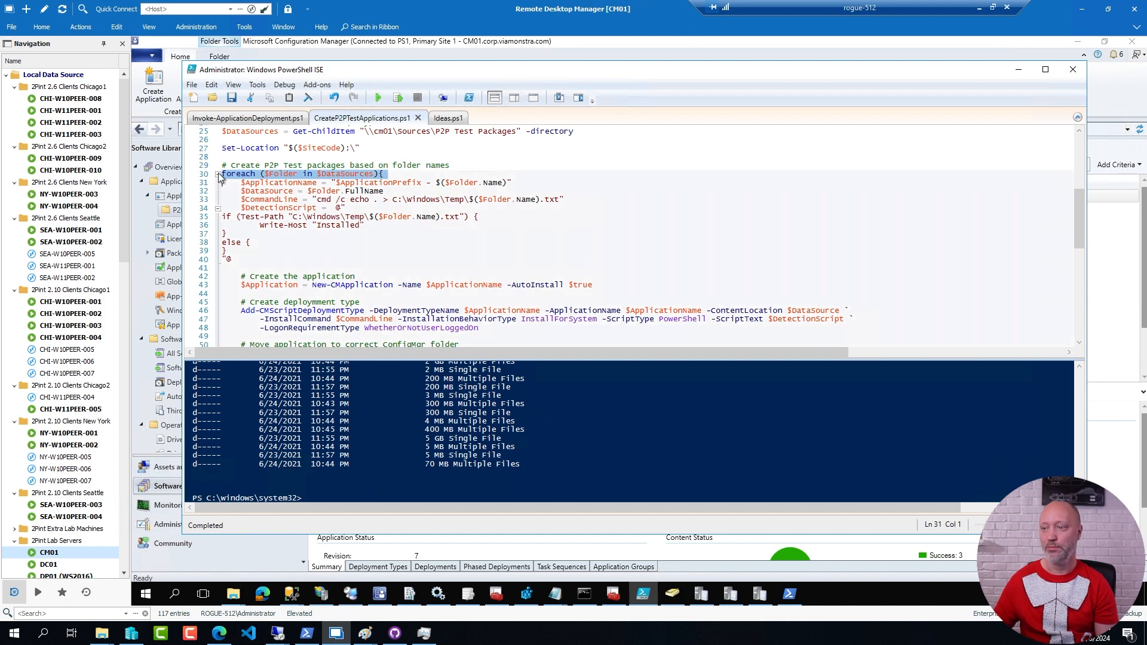
{"action": "left_click", "coordinate": [218, 173]}
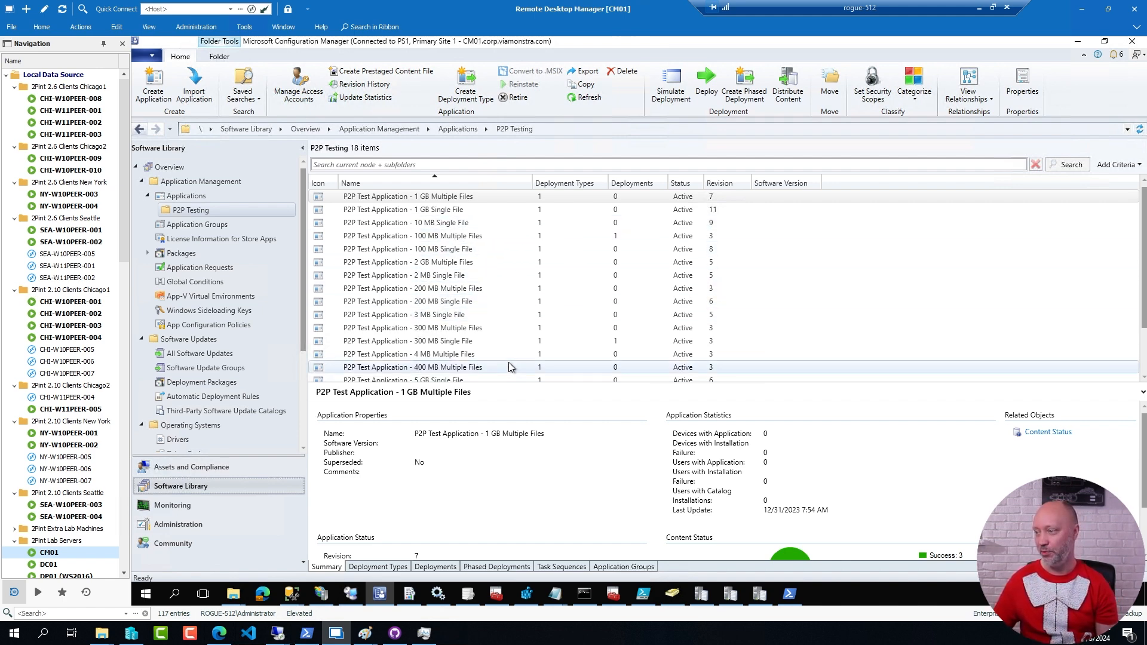
{"action": "left_click", "coordinate": [412, 235]}
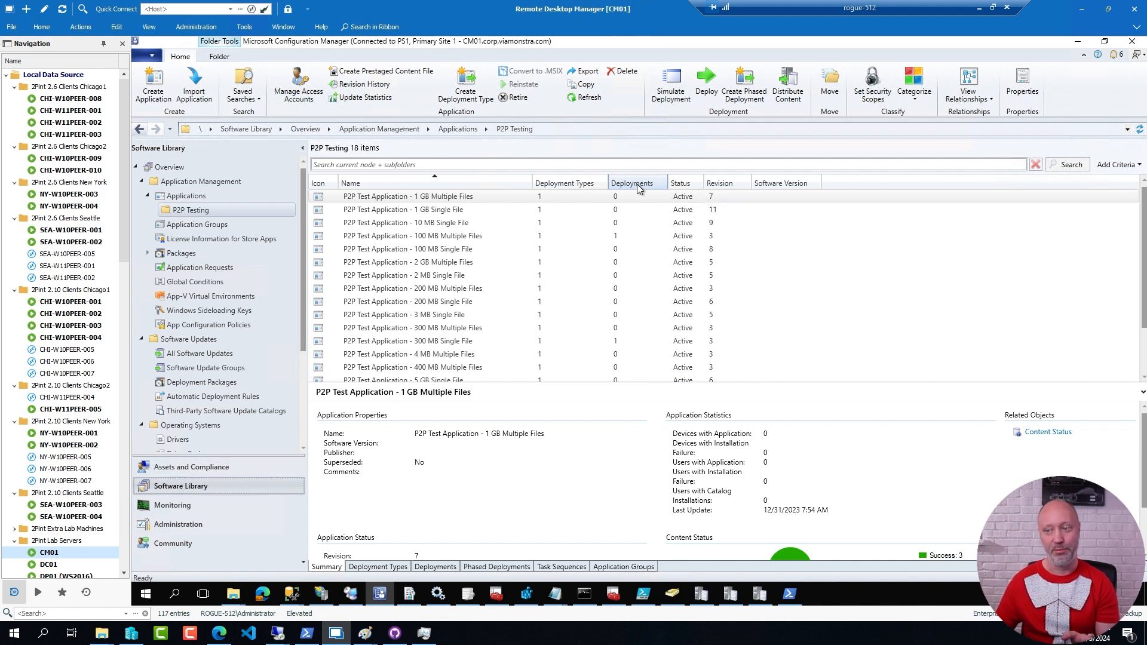
{"action": "mouse_move", "coordinate": [582, 553]}
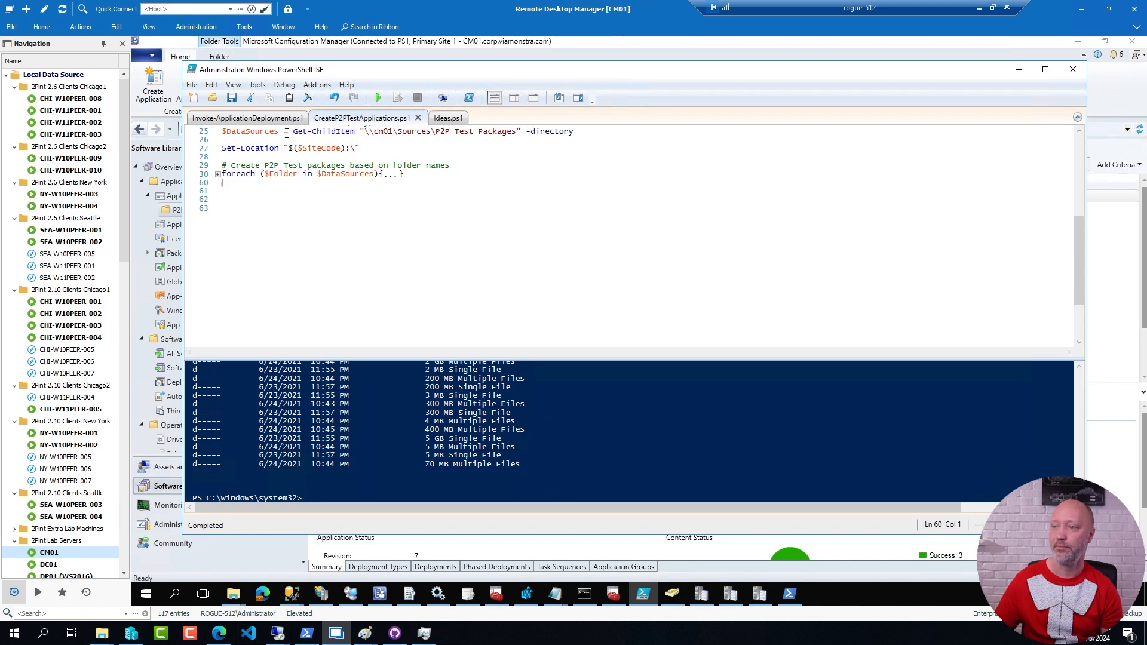
Step: Review the Trigger-AppInstallation function in Invoke-ApplicationDeployment.ps1
{"action": "left_click", "coordinate": [248, 118]}
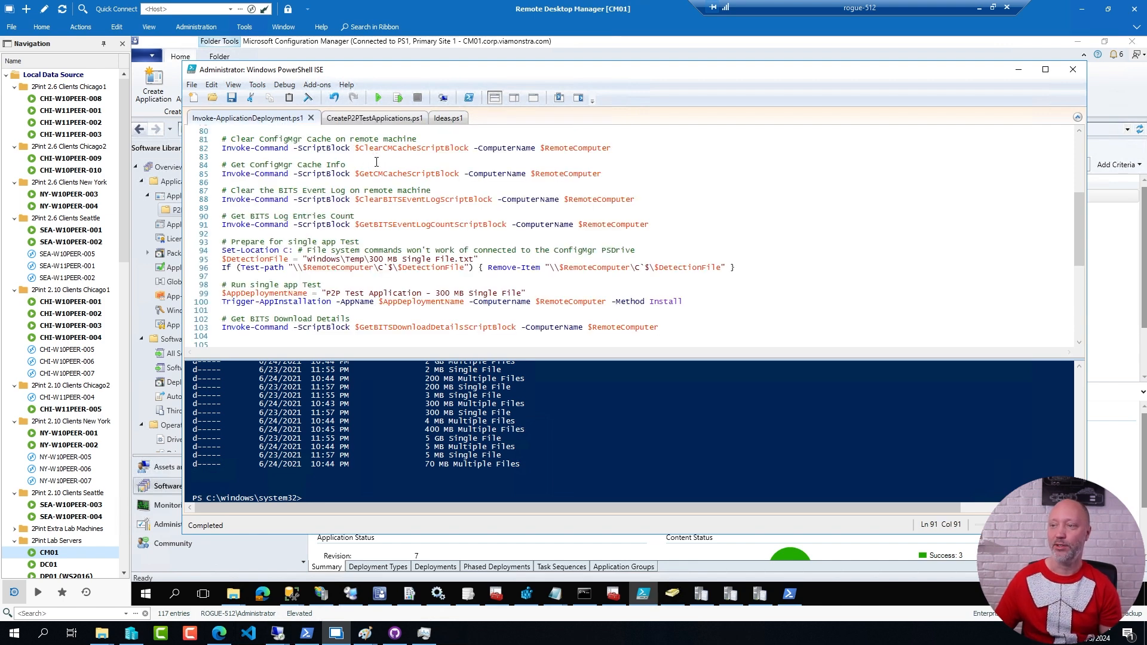
{"action": "scroll", "scroll_direction": "up", "scroll_amount": 3}
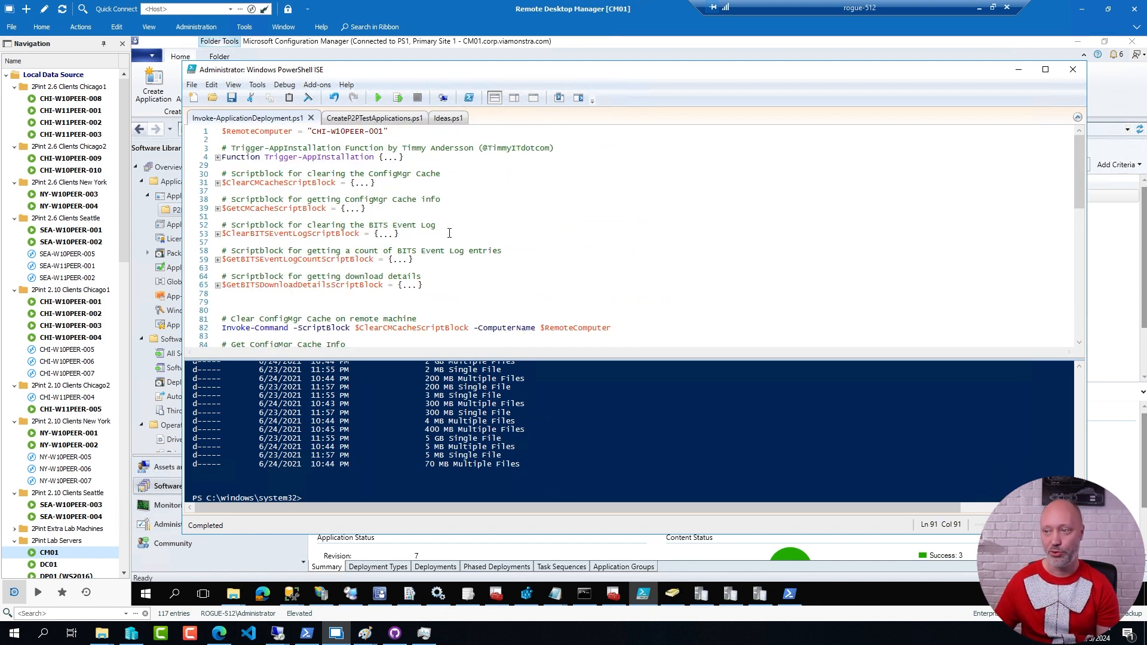
{"action": "mouse_move", "coordinate": [406, 134]}
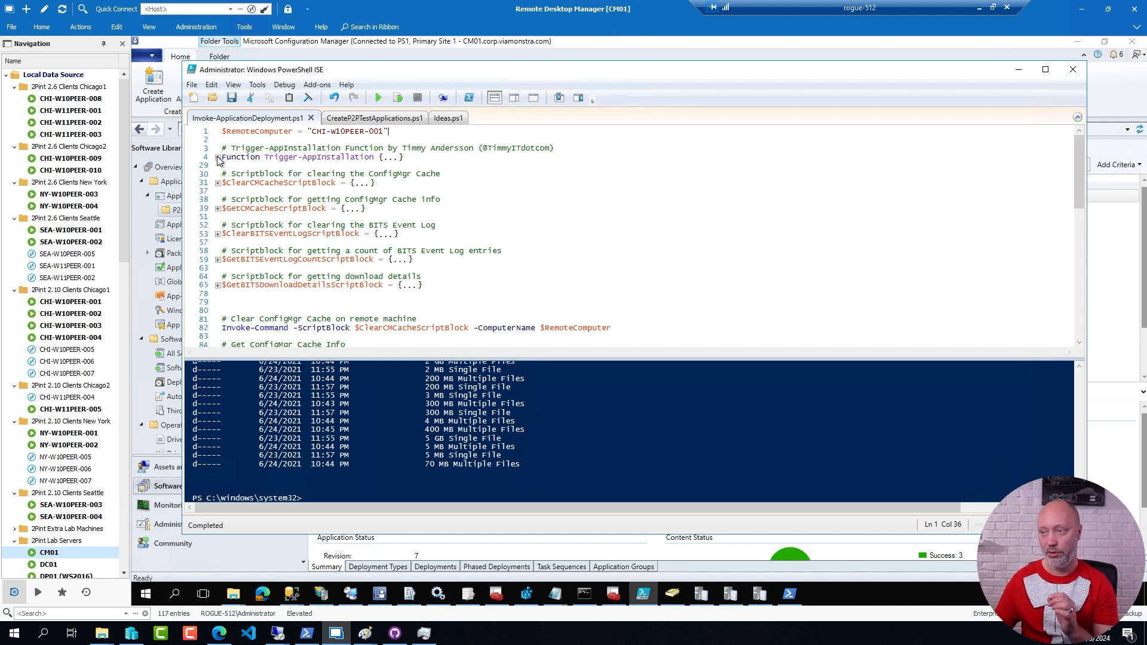
{"action": "left_click", "coordinate": [219, 156]}
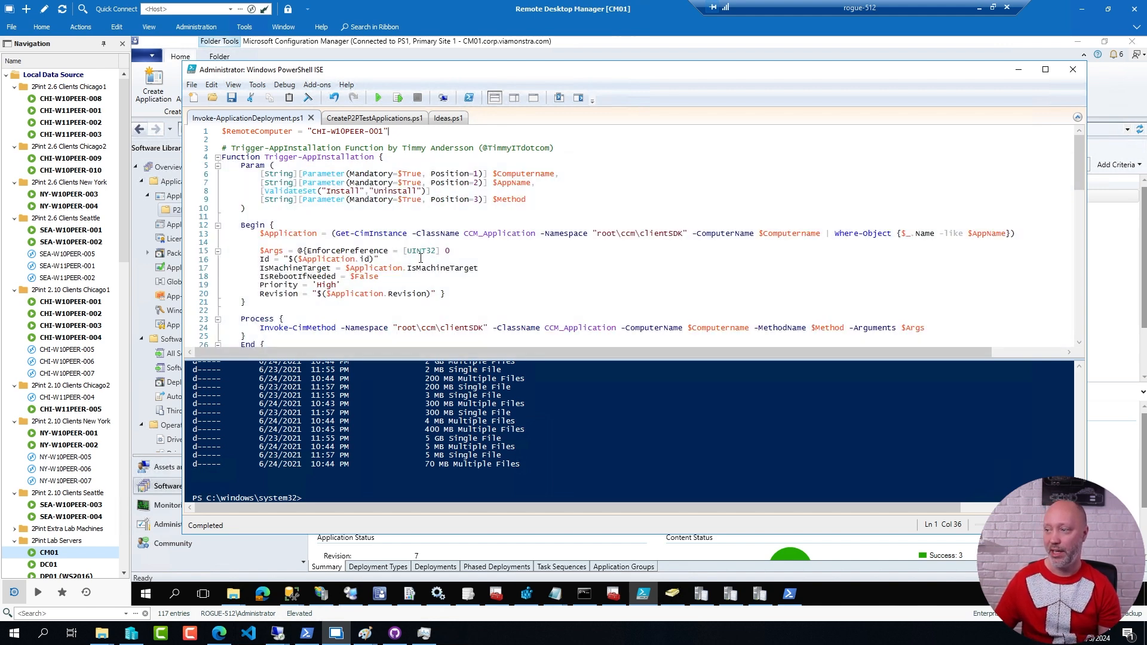
{"action": "mouse_move", "coordinate": [486, 263]}
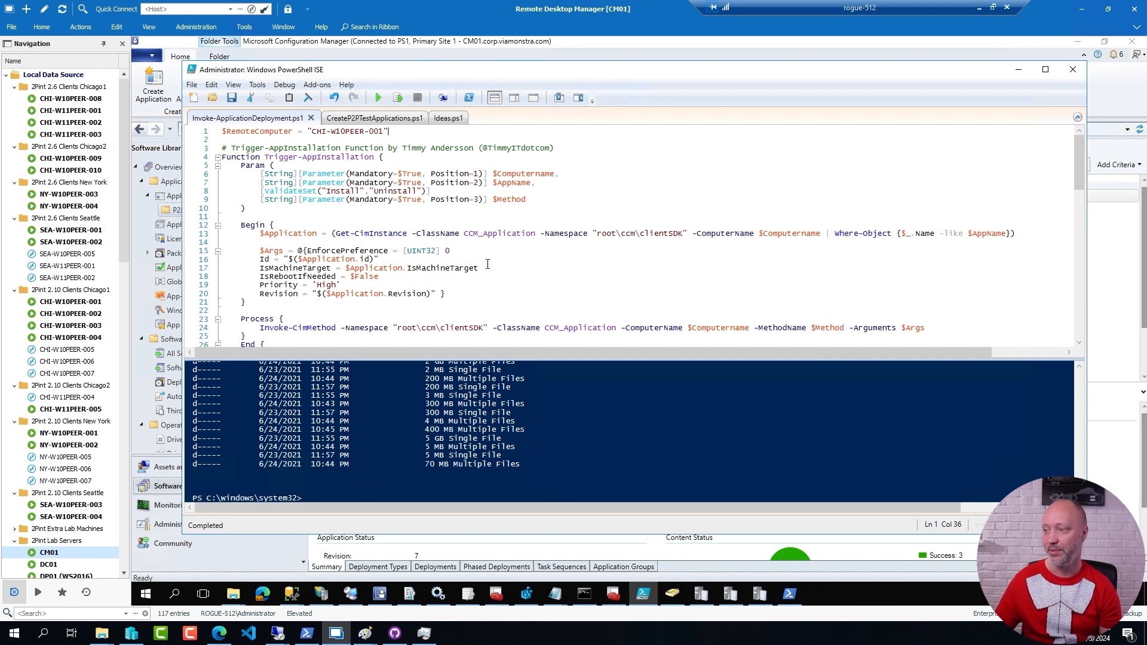
{"action": "scroll", "scroll_direction": "down", "scroll_amount": 3}
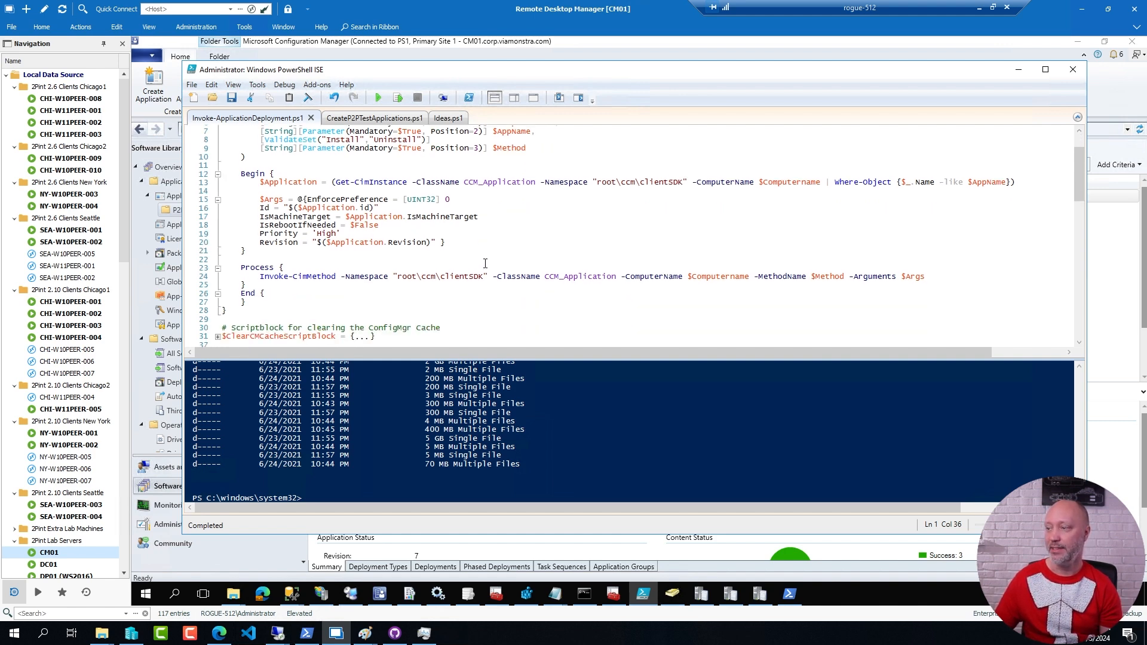
{"action": "mouse_move", "coordinate": [568, 242]}
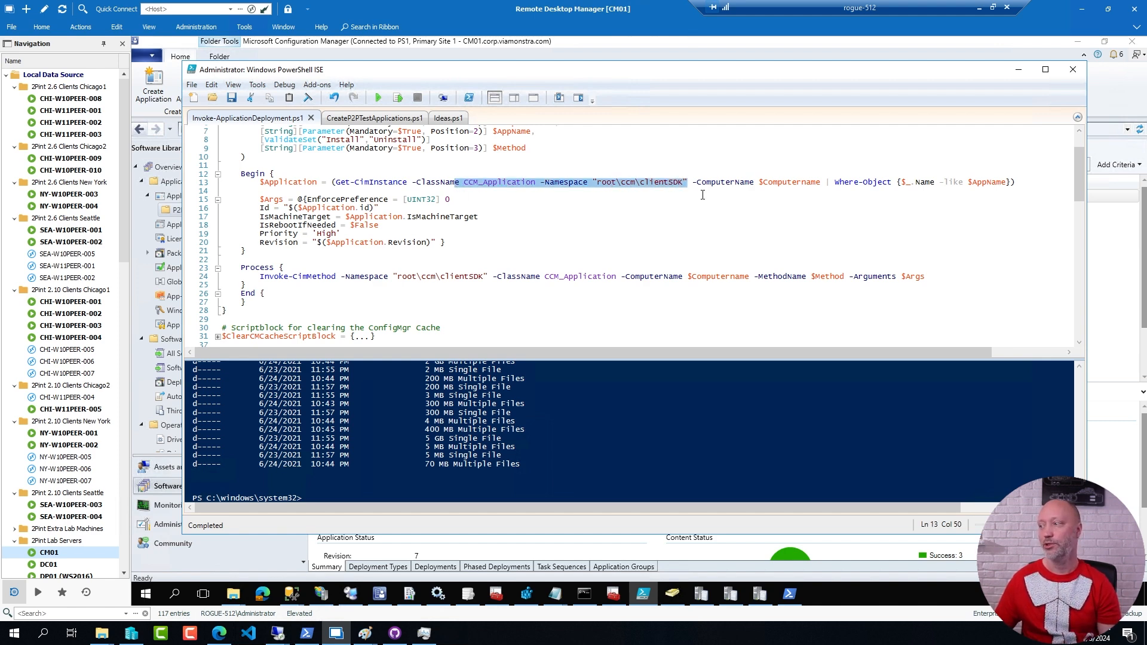
{"action": "mouse_move", "coordinate": [720, 220]}
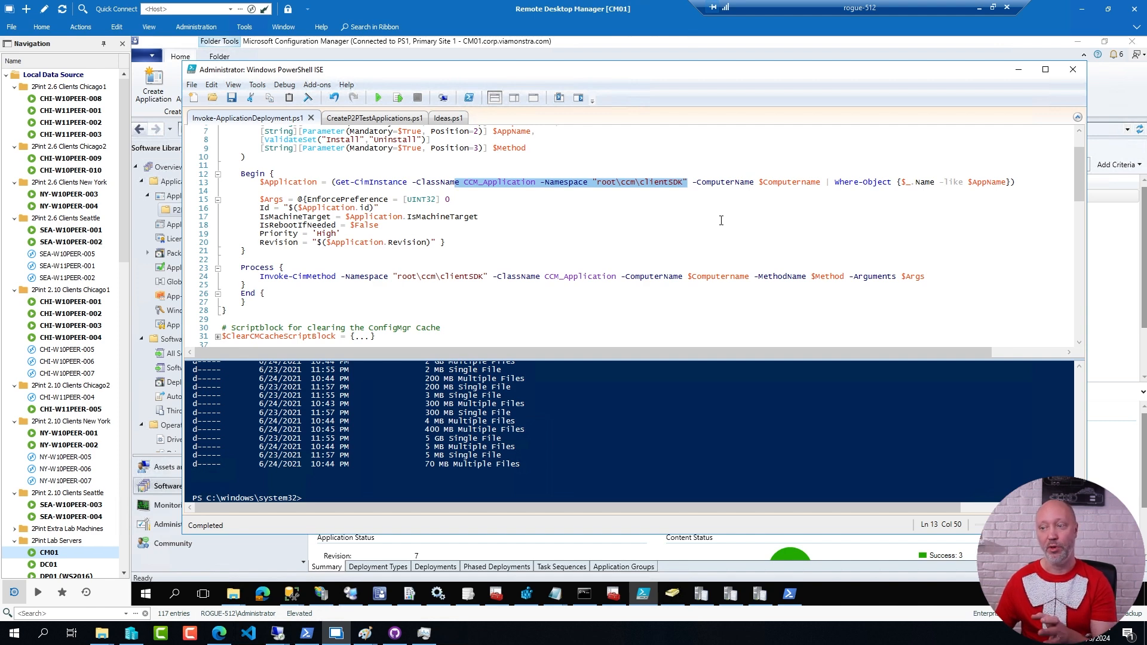
{"action": "scroll", "scroll_direction": "up", "scroll_amount": 3}
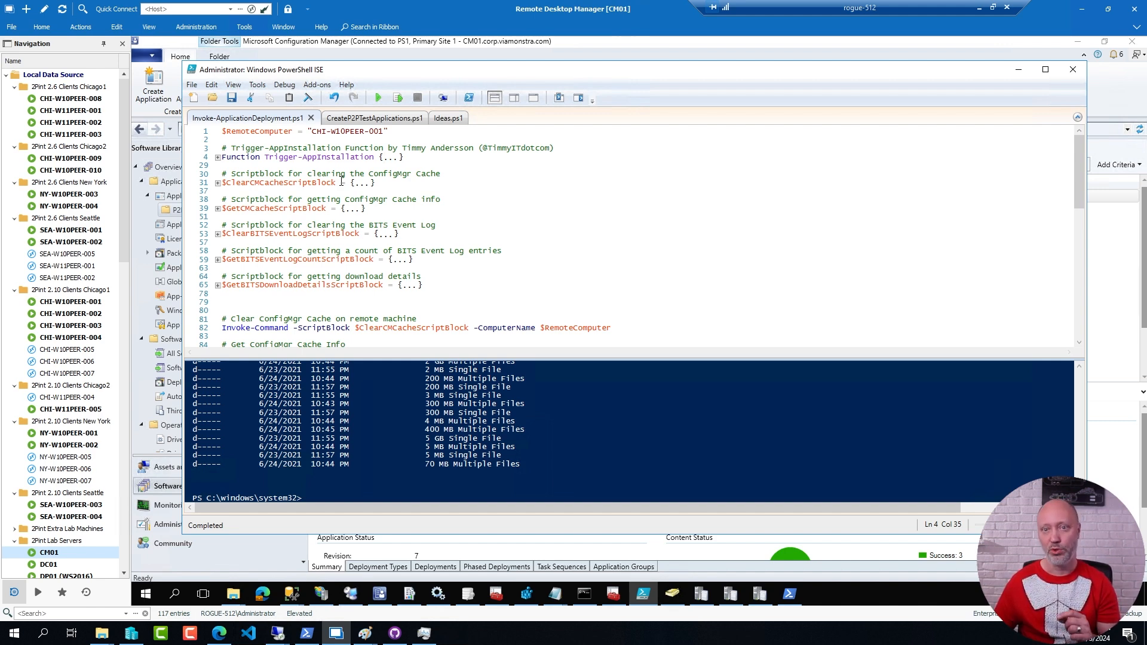
{"action": "mouse_move", "coordinate": [334, 222]}
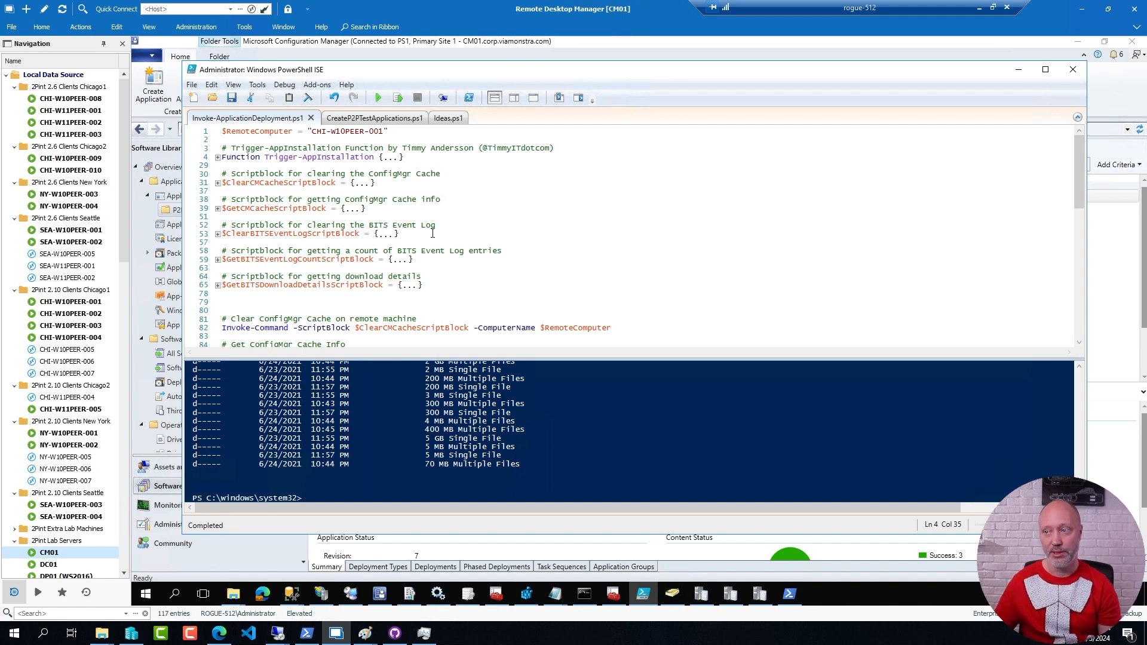
{"action": "mouse_move", "coordinate": [219, 185]}
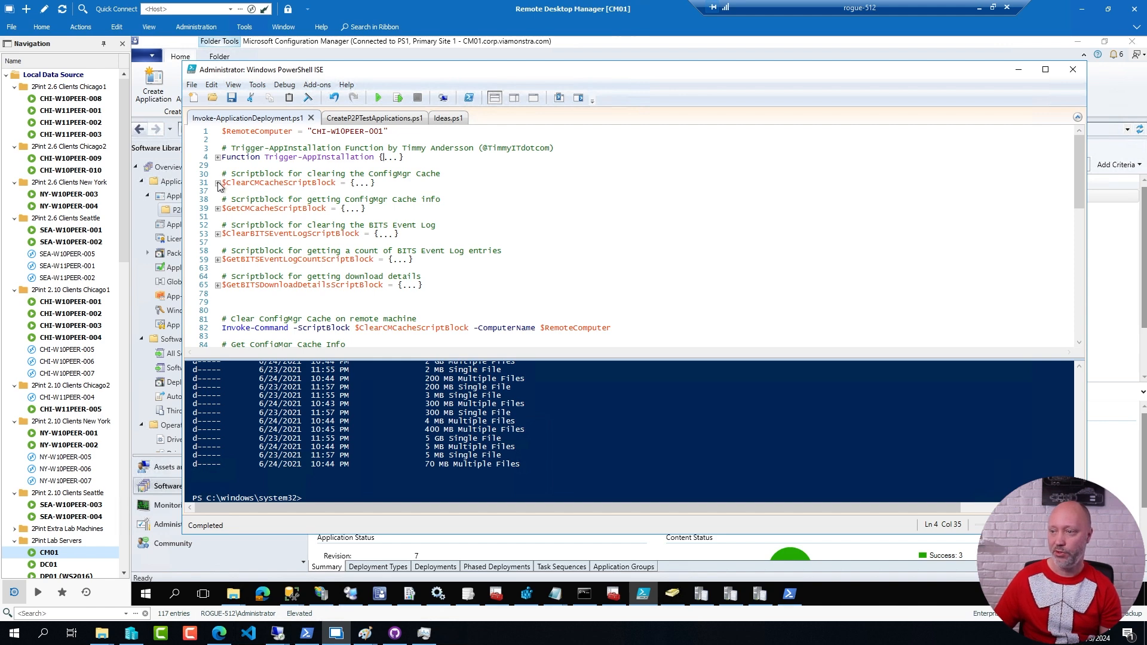
Step: Review the cache info and BITS event log clearing scriptblocks and run lines 1–65 into the session
{"action": "left_click", "coordinate": [217, 182]}
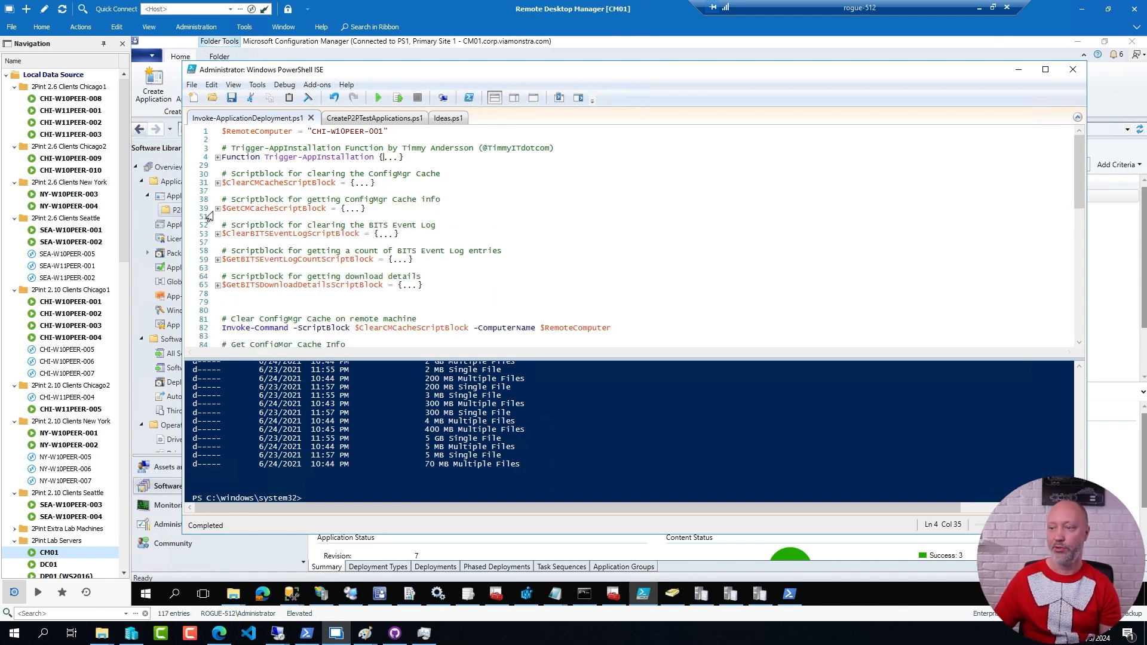
{"action": "left_click", "coordinate": [211, 208]}
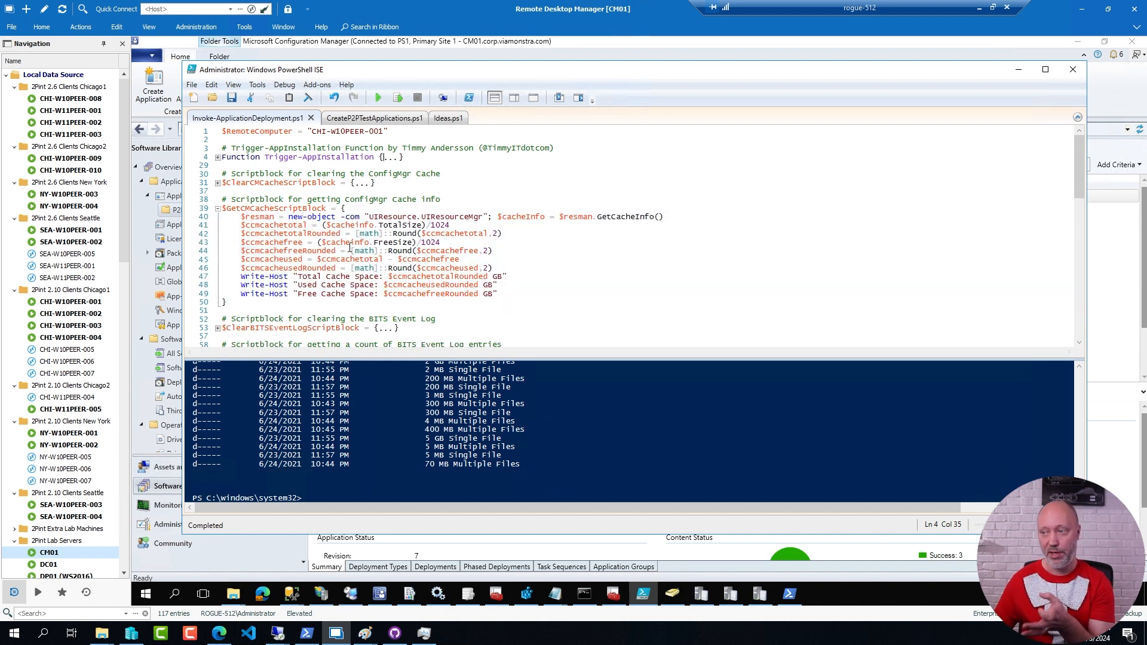
{"action": "mouse_move", "coordinate": [218, 213]}
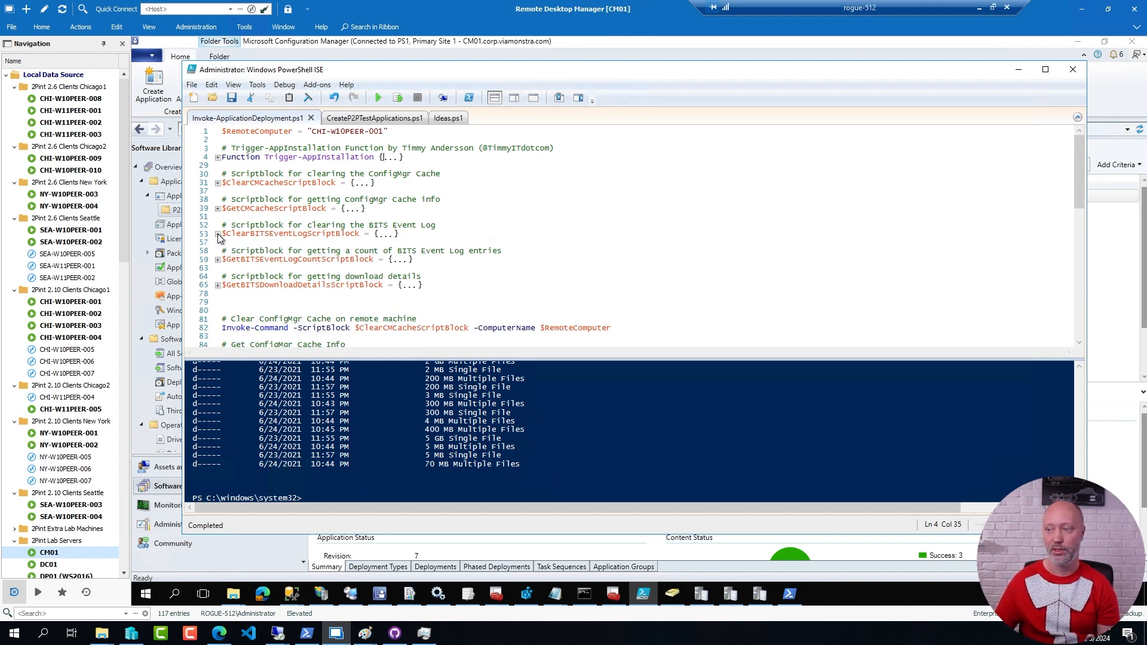
{"action": "left_click", "coordinate": [217, 259]}
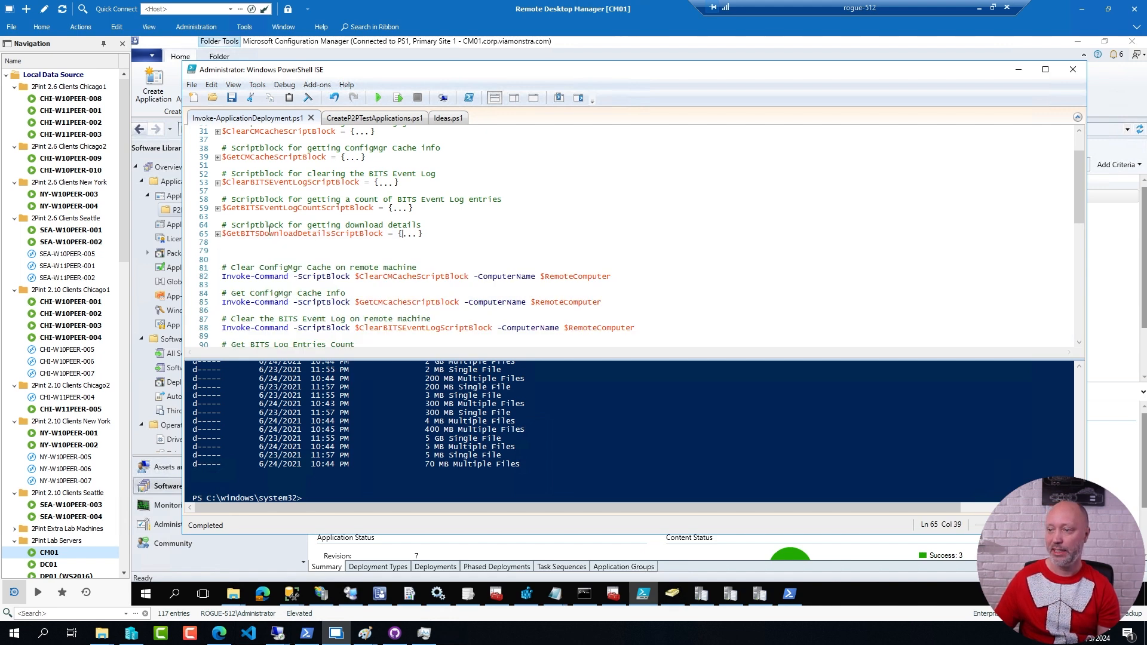
{"action": "scroll", "scroll_direction": "down", "scroll_amount": 3}
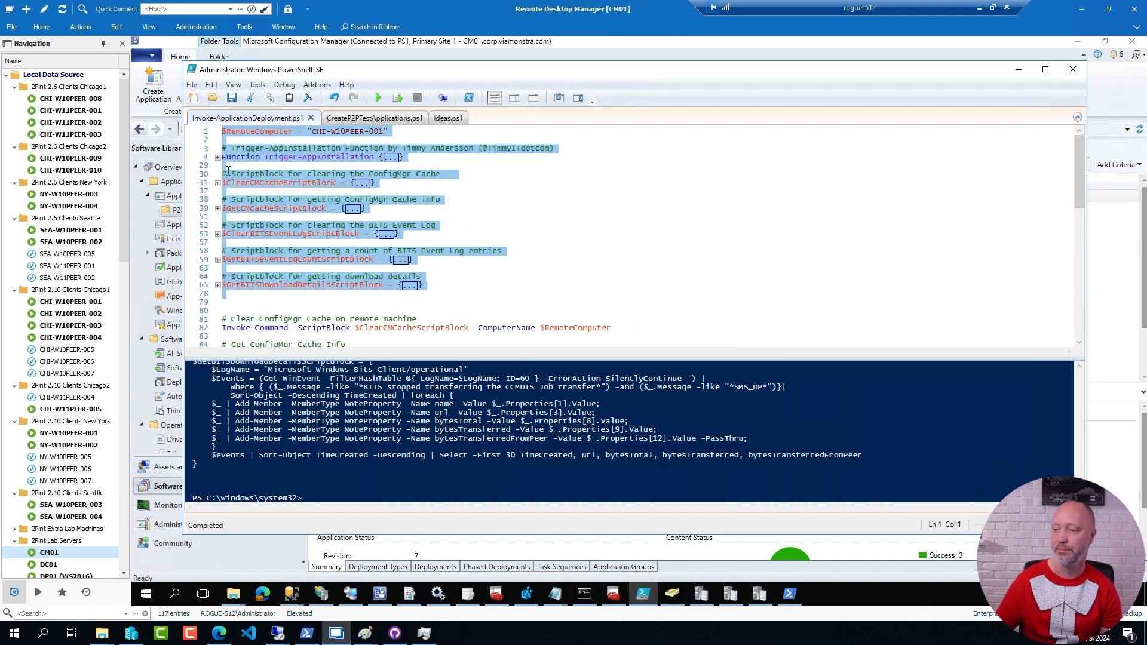
Step: Run the Invoke-Command lines for cache info, BITS log clearing and BITS entry count against the remote client
{"action": "scroll", "scroll_direction": "down", "scroll_amount": 3}
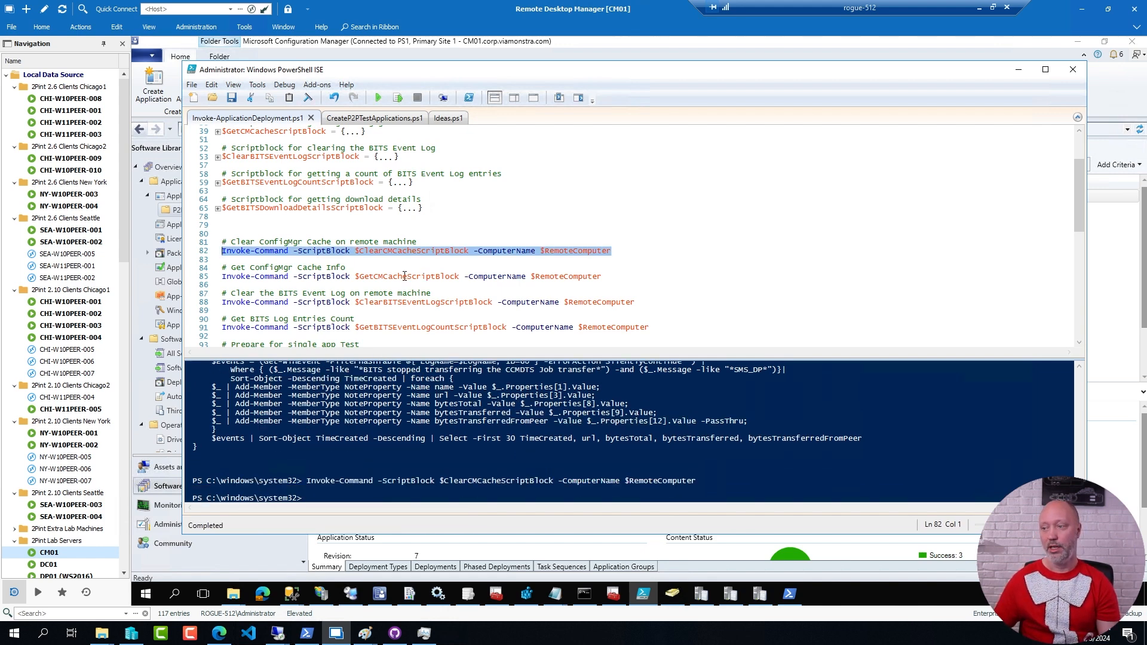
{"action": "left_click", "coordinate": [413, 276]}
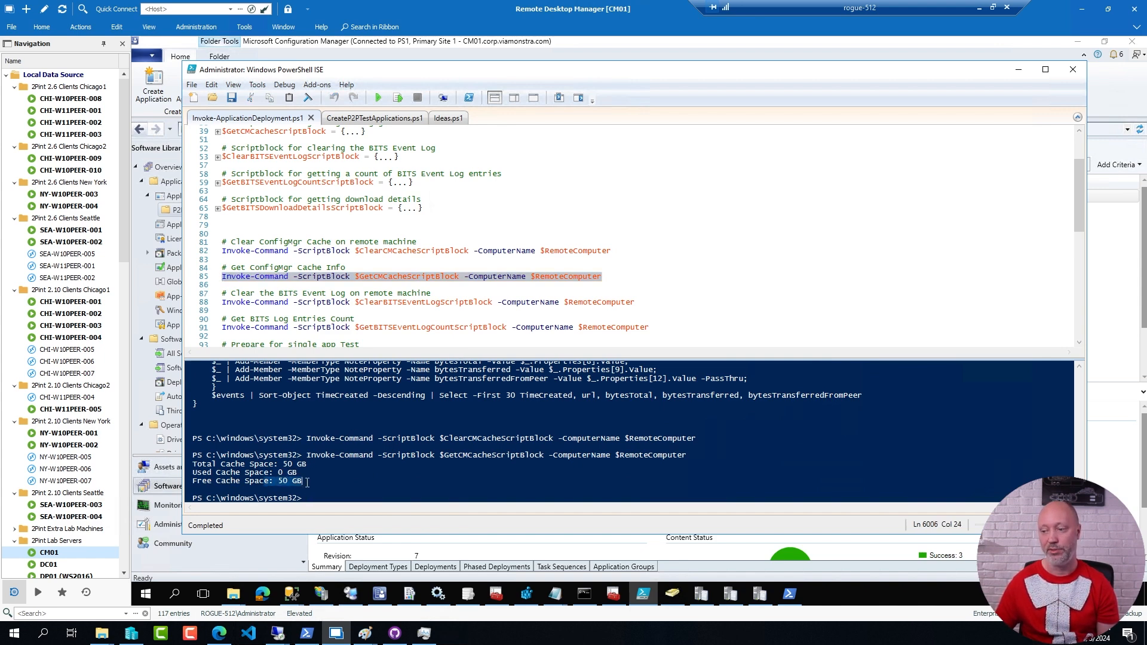
{"action": "left_click", "coordinate": [386, 301]}
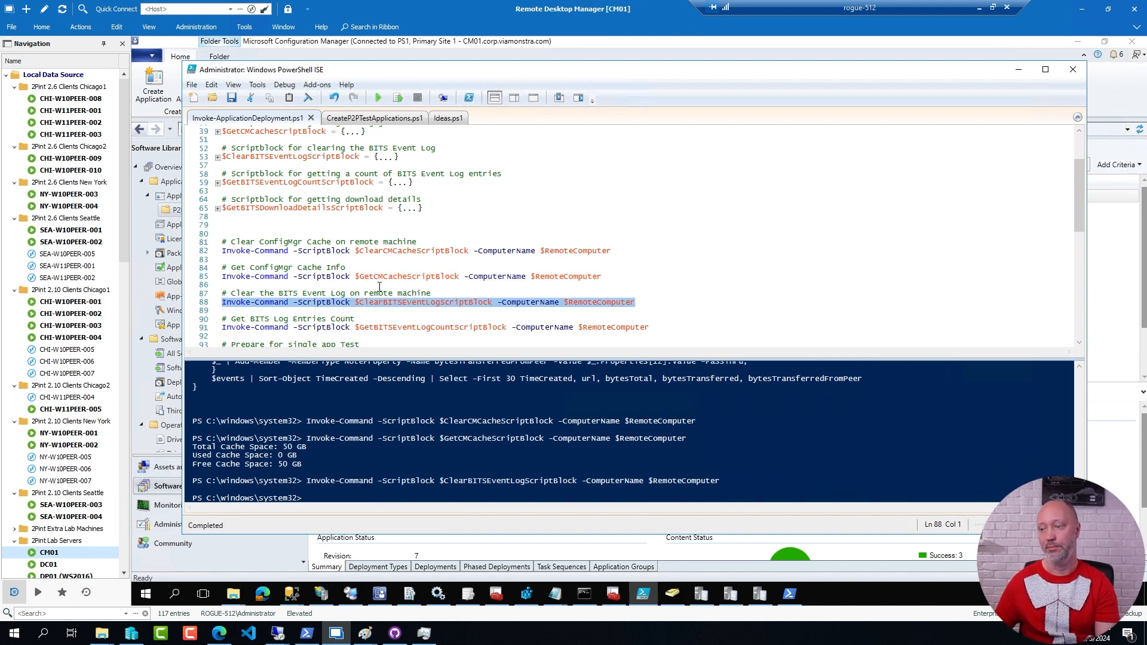
{"action": "left_click", "coordinate": [397, 97]}
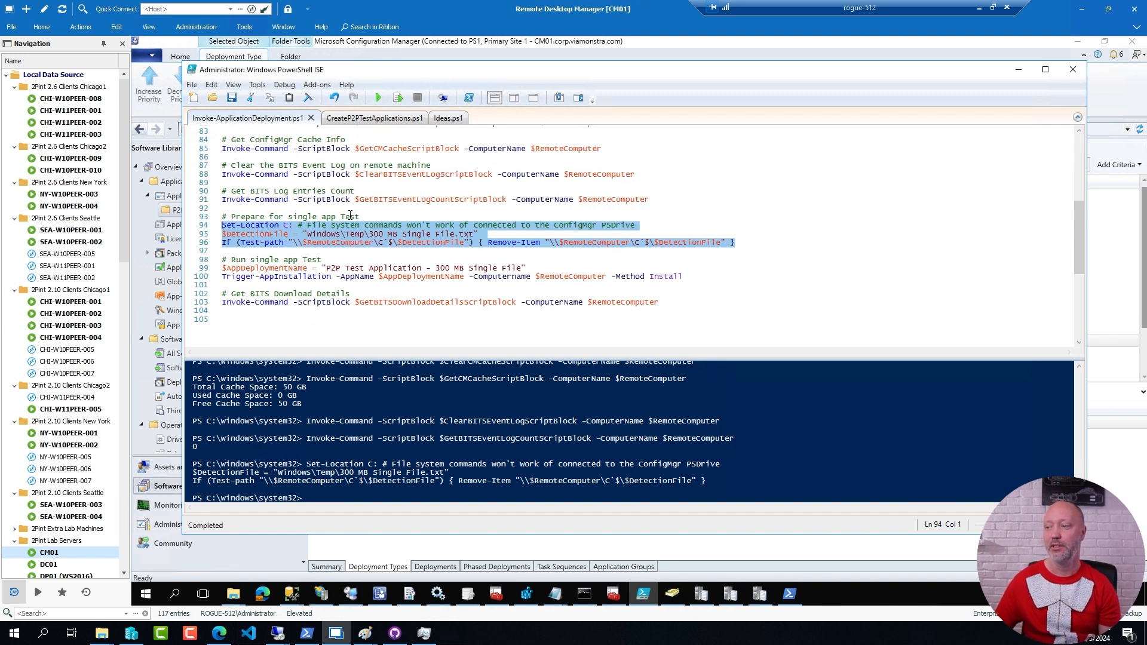
Step: Run lines 99–100 to trigger the P2P Test Application - 300 MB Single File install remotely
{"action": "left_click", "coordinate": [362, 276]}
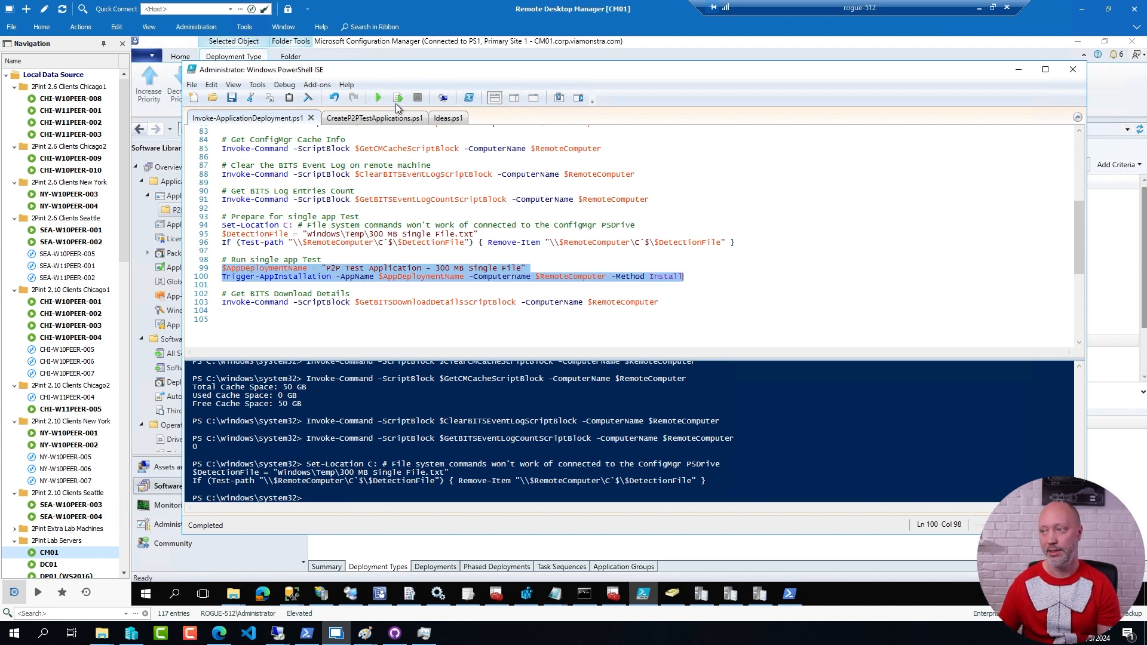
{"action": "left_click", "coordinate": [397, 96]}
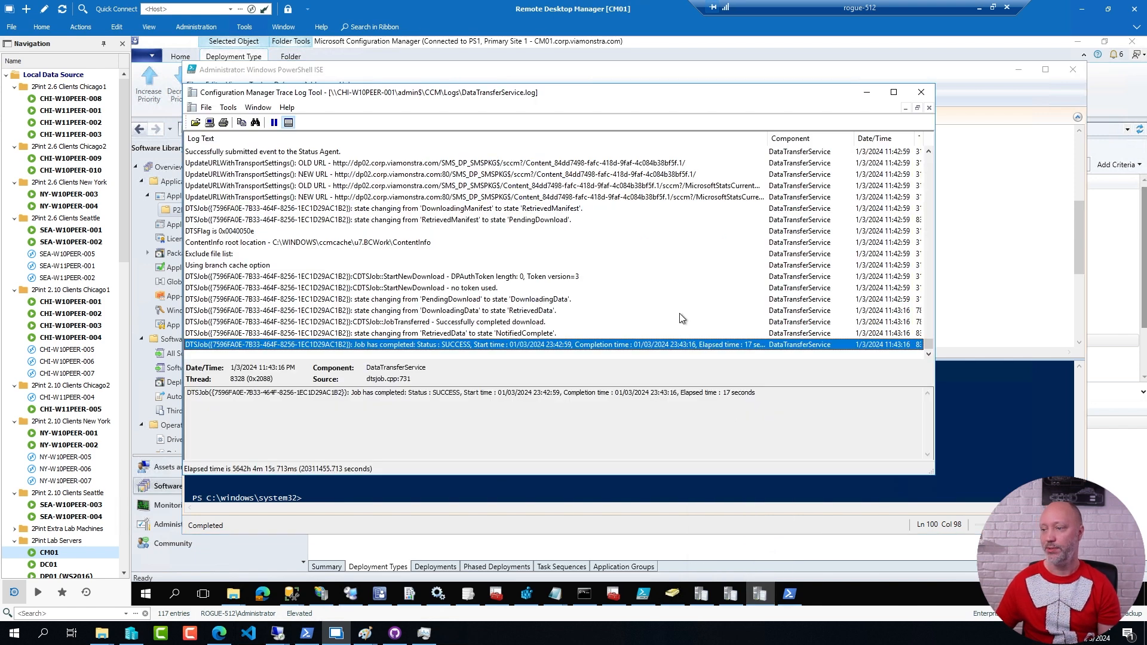
{"action": "mouse_move", "coordinate": [514, 302]}
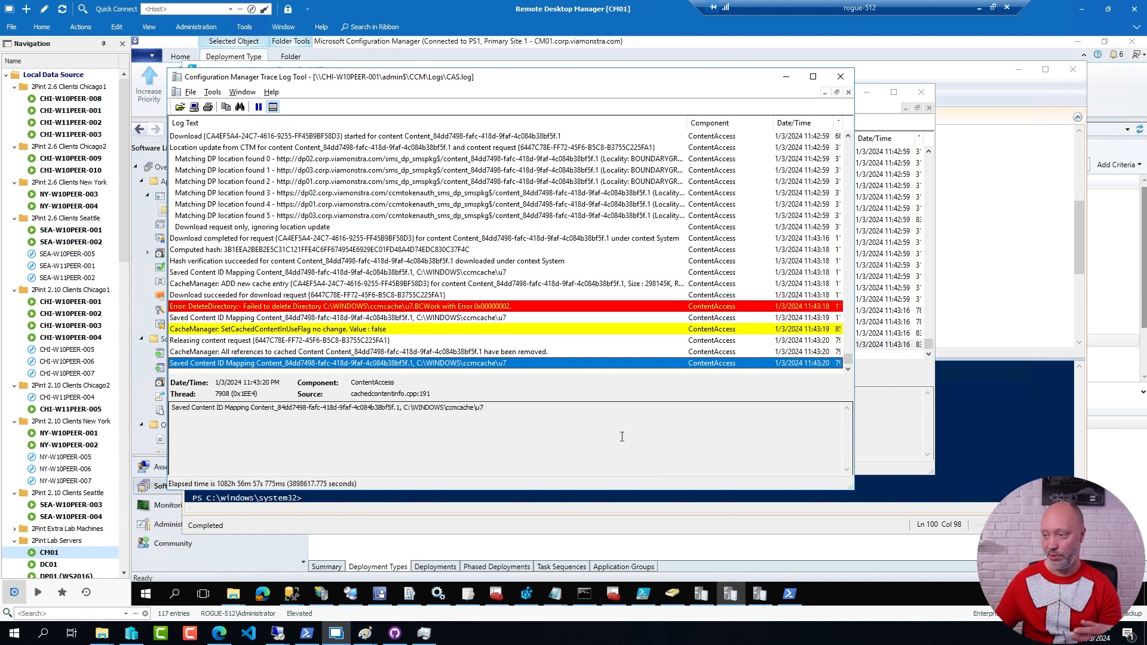
{"action": "mouse_move", "coordinate": [795, 373]}
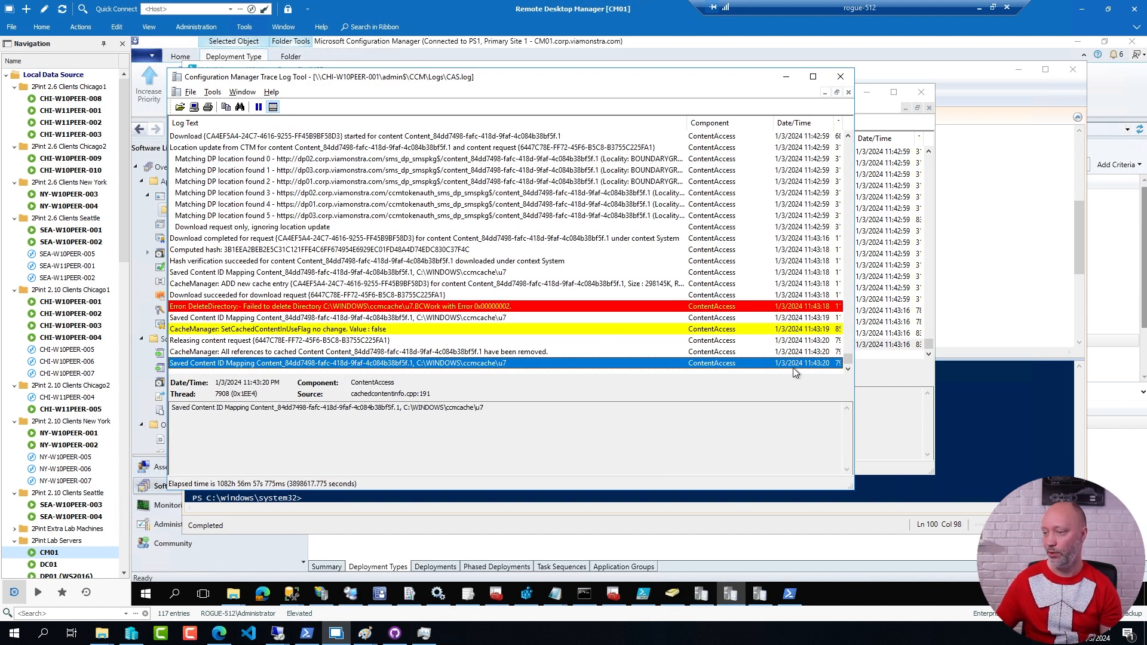
{"action": "mouse_move", "coordinate": [438, 399]}
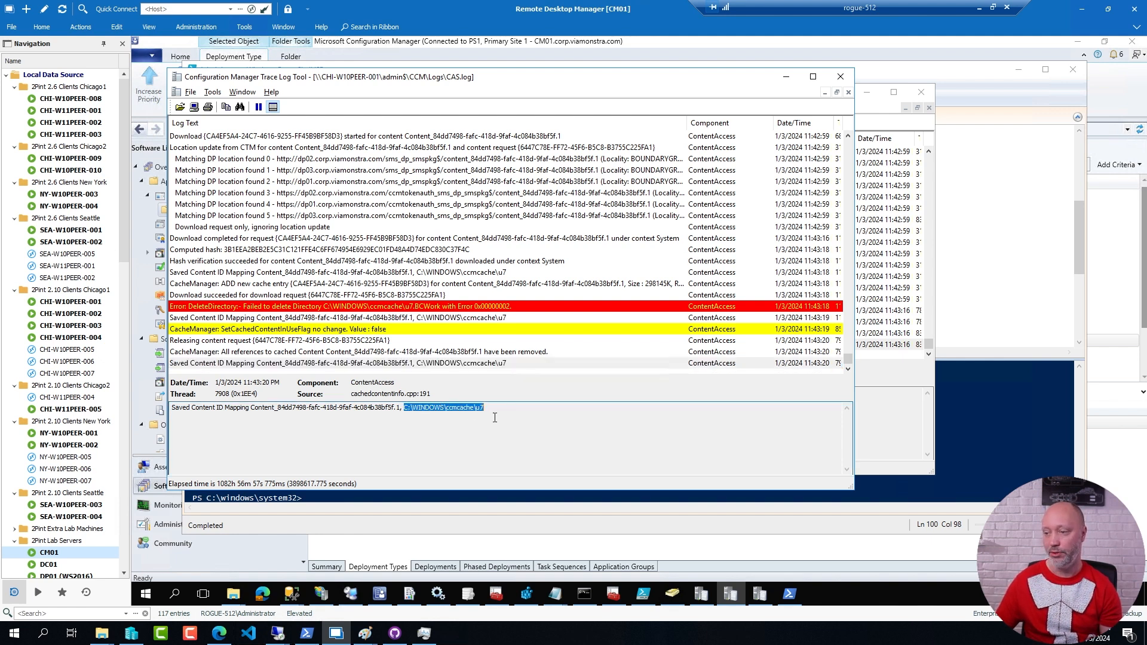
{"action": "mouse_move", "coordinate": [534, 315]}
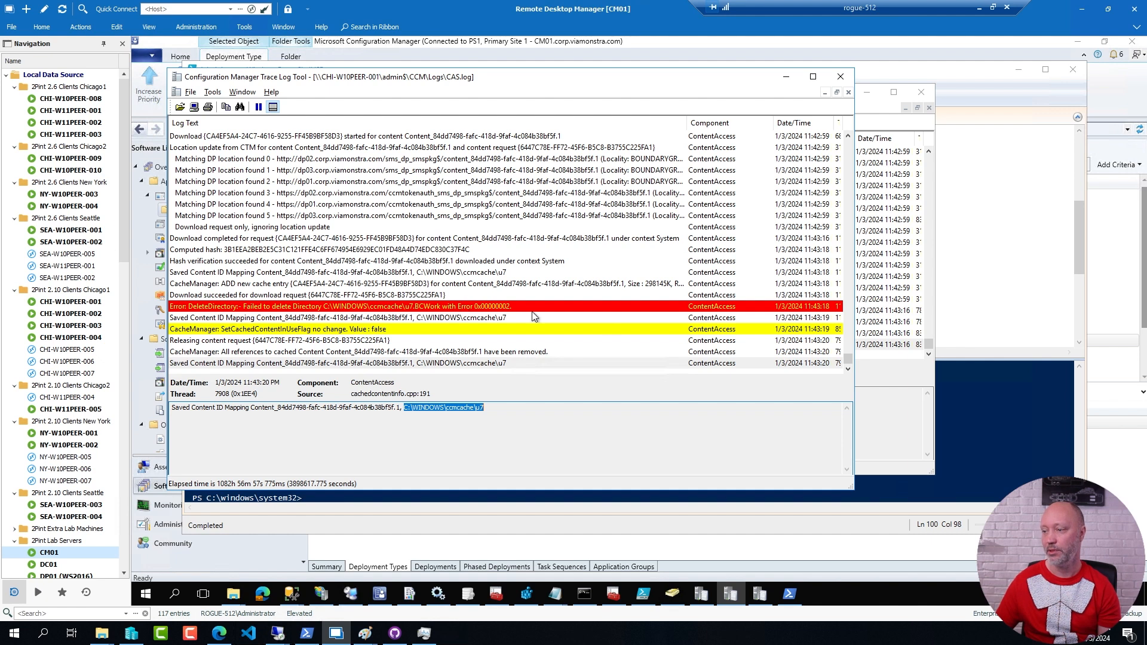
{"action": "mouse_move", "coordinate": [709, 584]}
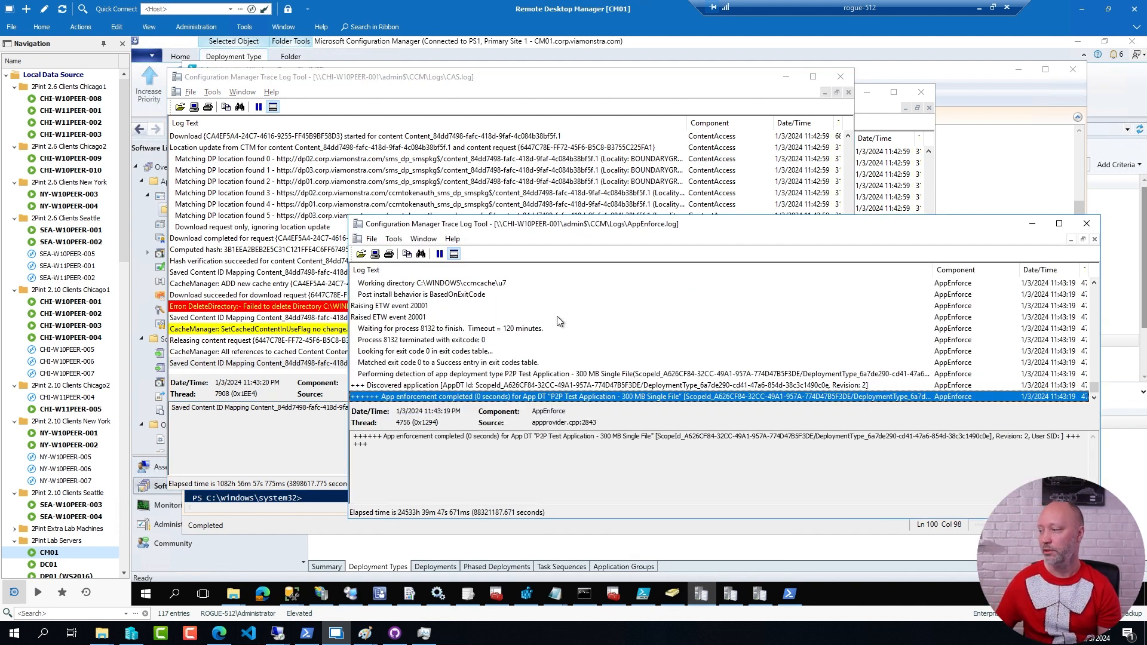
{"action": "mouse_move", "coordinate": [572, 390]}
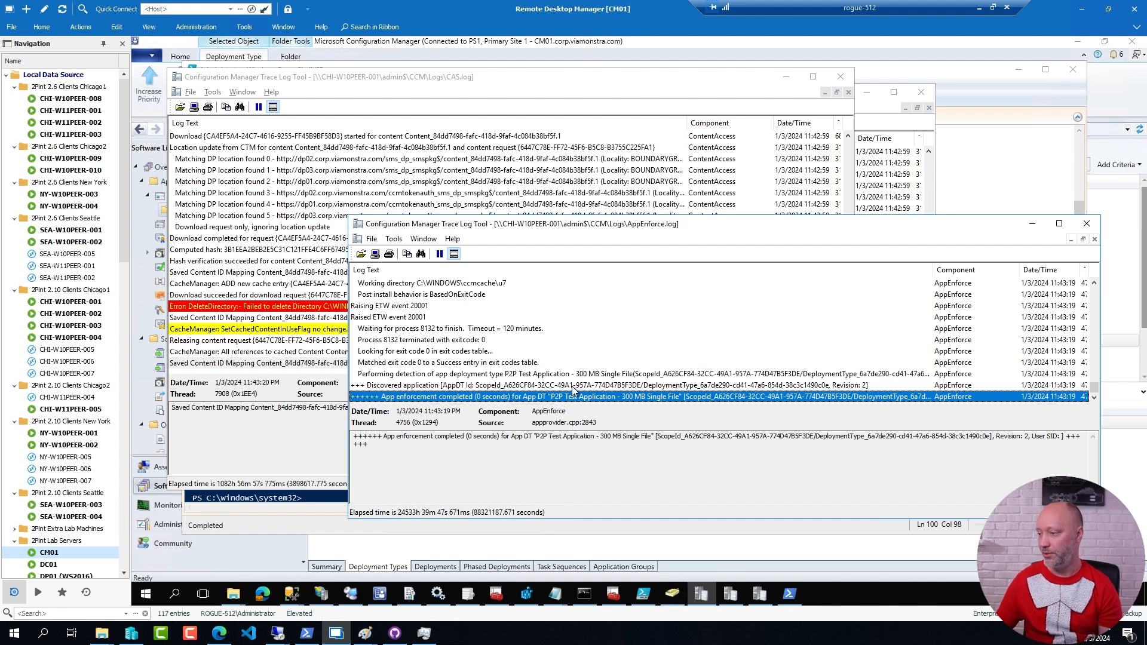
{"action": "mouse_move", "coordinate": [646, 400]}
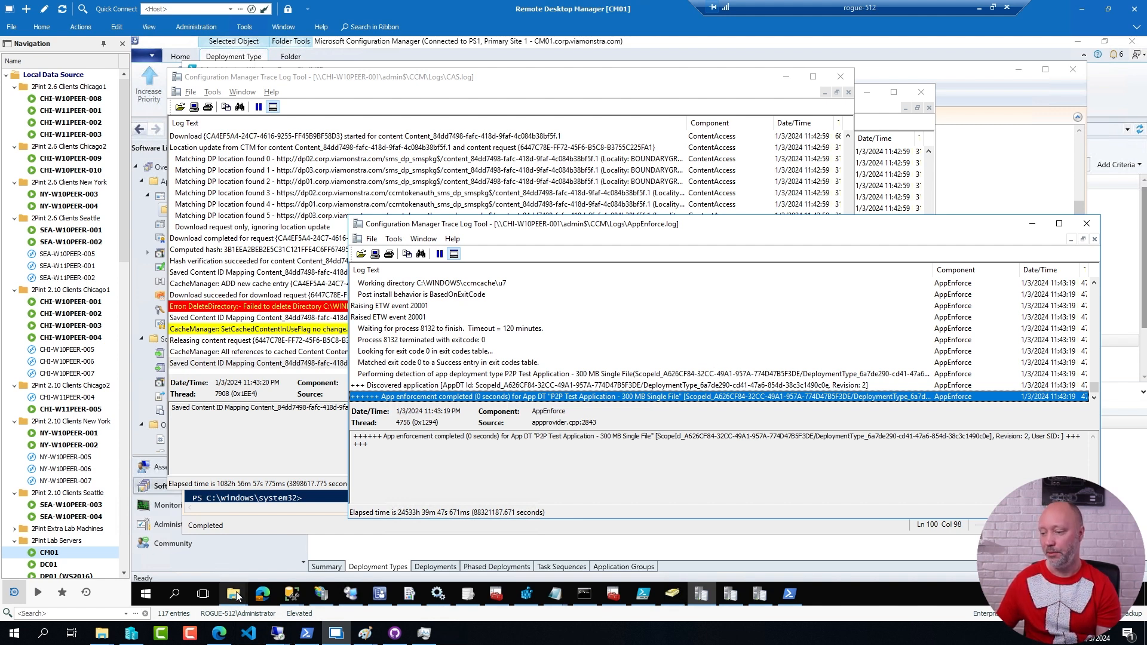
{"action": "mouse_move", "coordinate": [233, 594]}
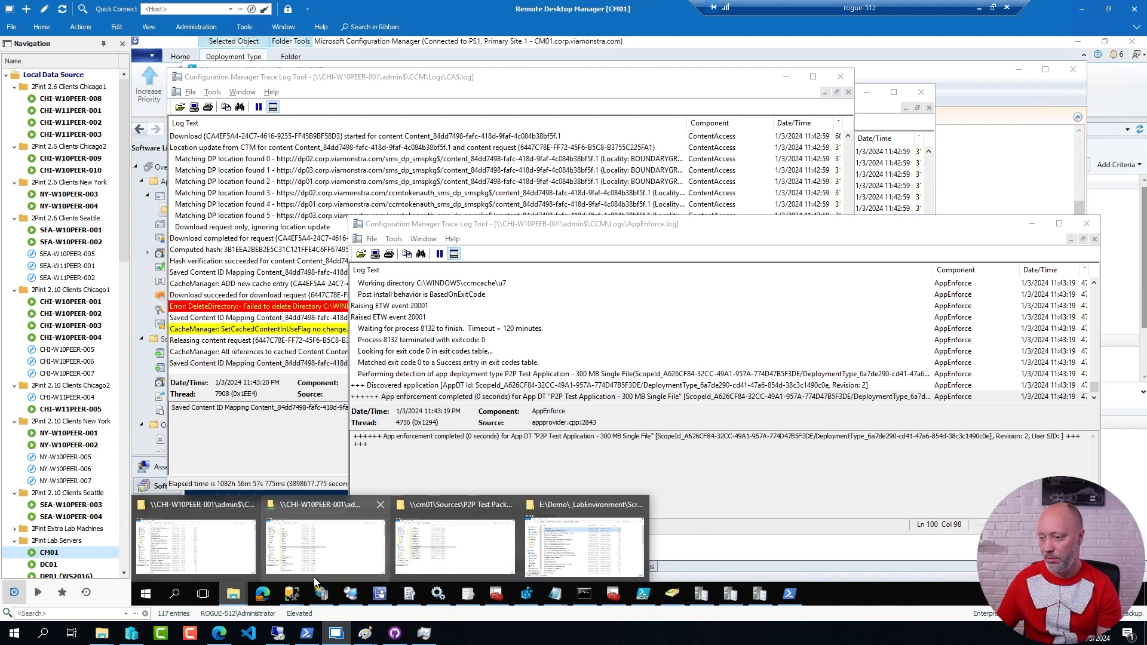
Step: Locate 300 MB Single File.txt in the \\CHI-W10PEER-001\admin$\Temp folder
{"action": "left_click", "coordinate": [194, 545]}
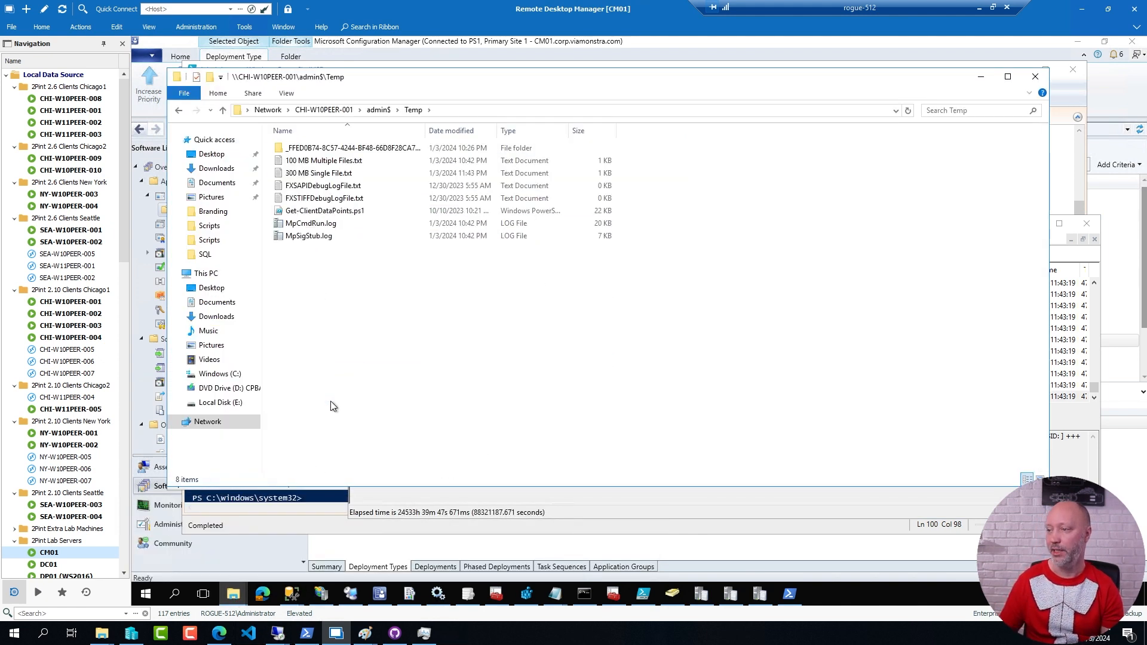
{"action": "left_click", "coordinate": [318, 172]}
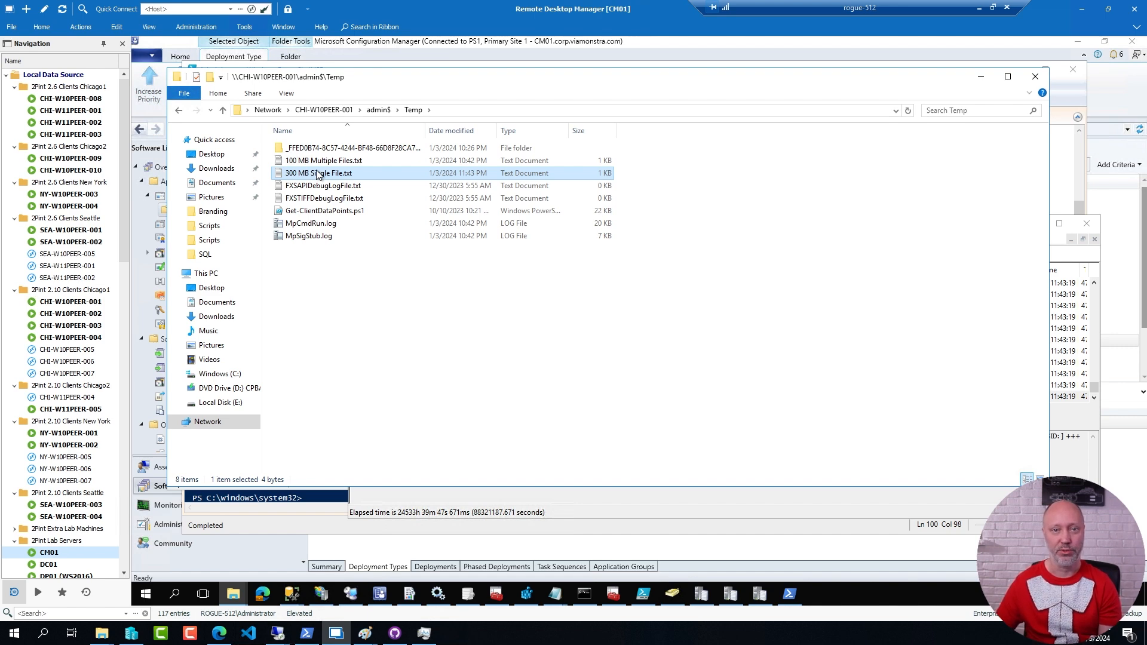
{"action": "mouse_move", "coordinate": [881, 262]}
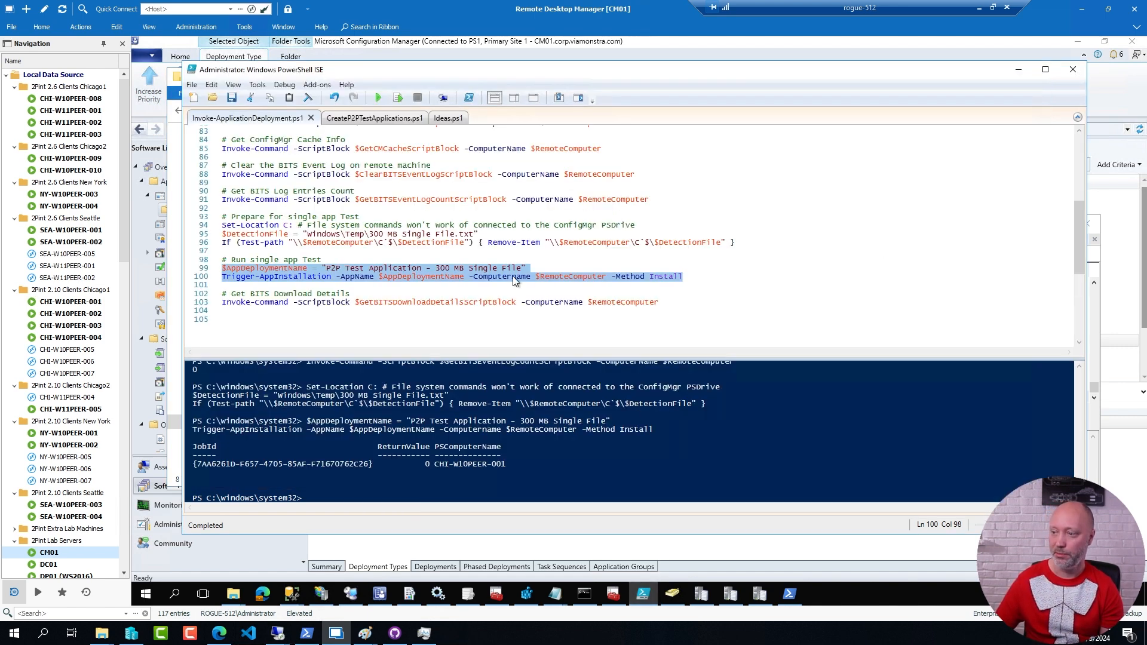
Step: Run the $GetBITSDownloadDetailsScriptBlock Invoke-Command, showing 305300838 bytes transferred with none from peers
{"action": "left_click", "coordinate": [330, 302]}
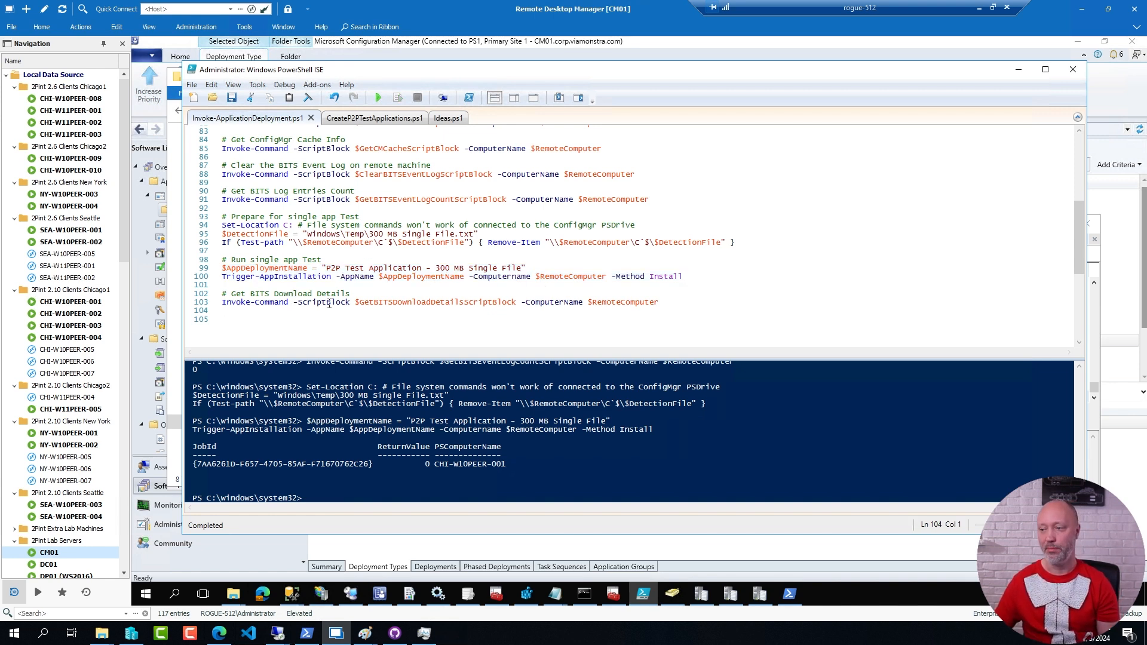
{"action": "left_click", "coordinate": [410, 303]}
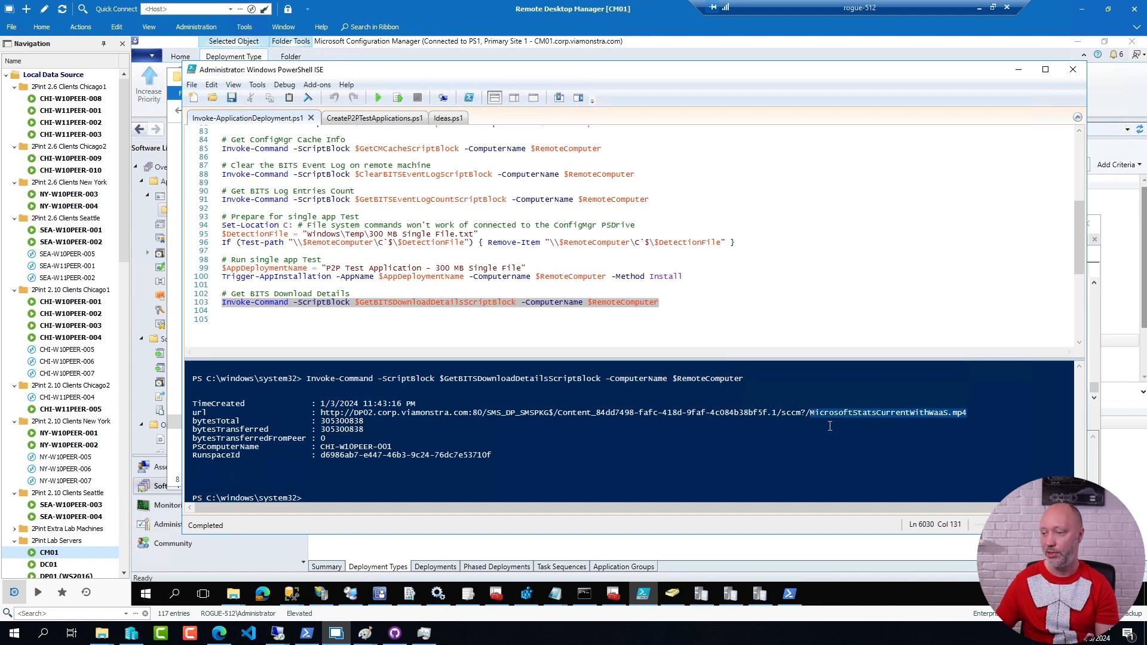
{"action": "mouse_move", "coordinate": [302, 422]}
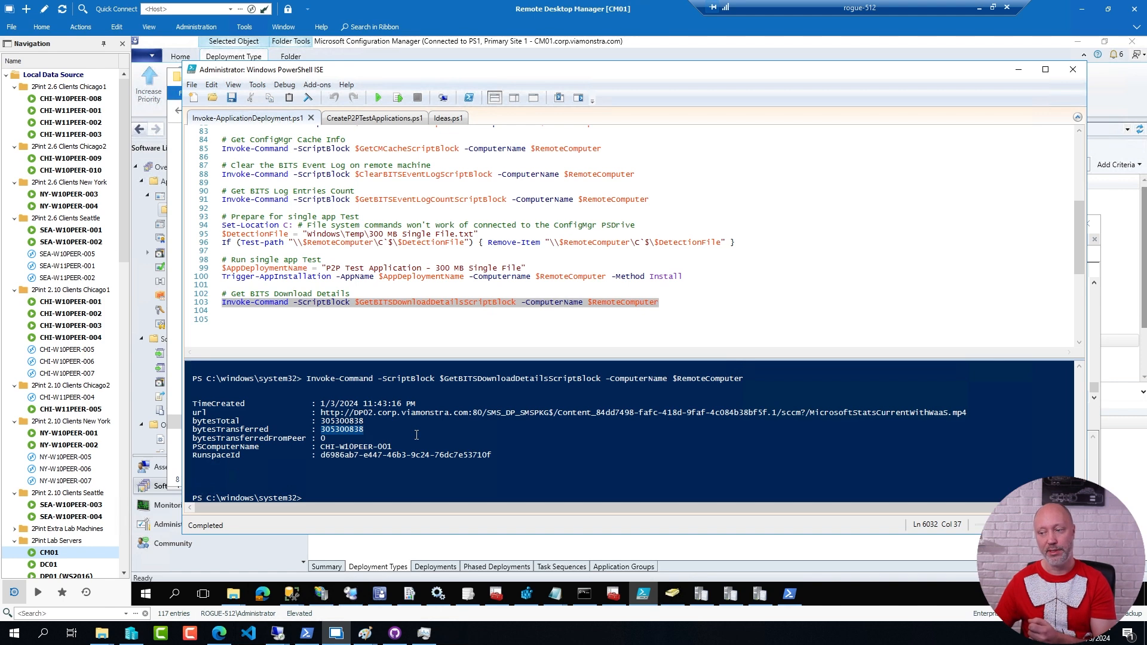
{"action": "mouse_move", "coordinate": [375, 280]}
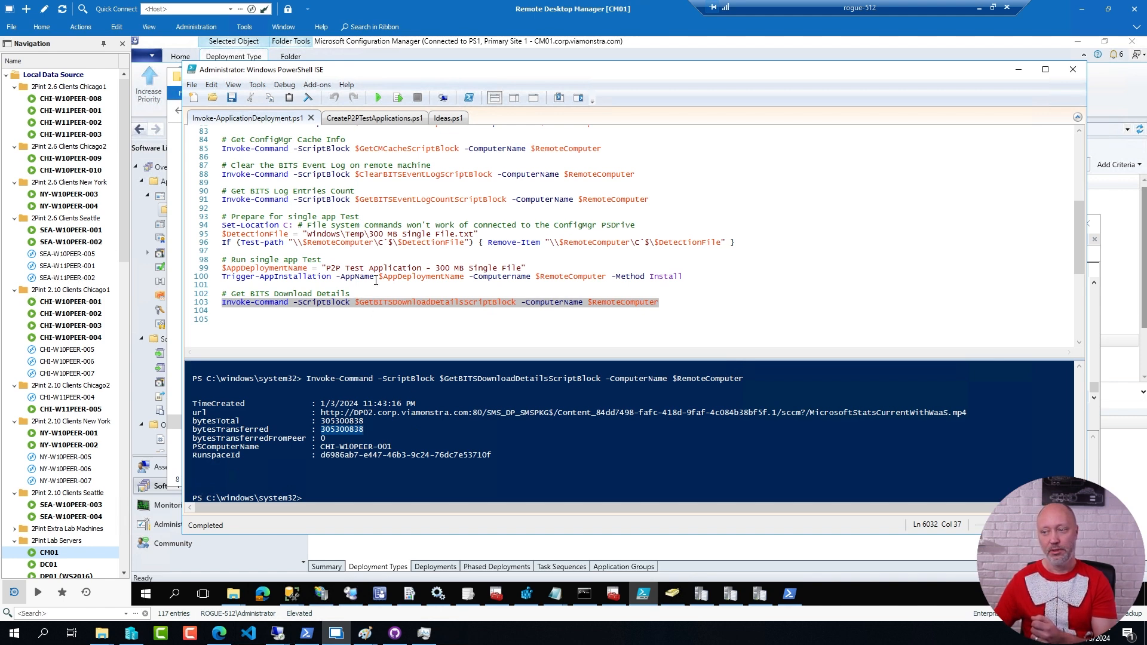
{"action": "left_click", "coordinate": [379, 276]}
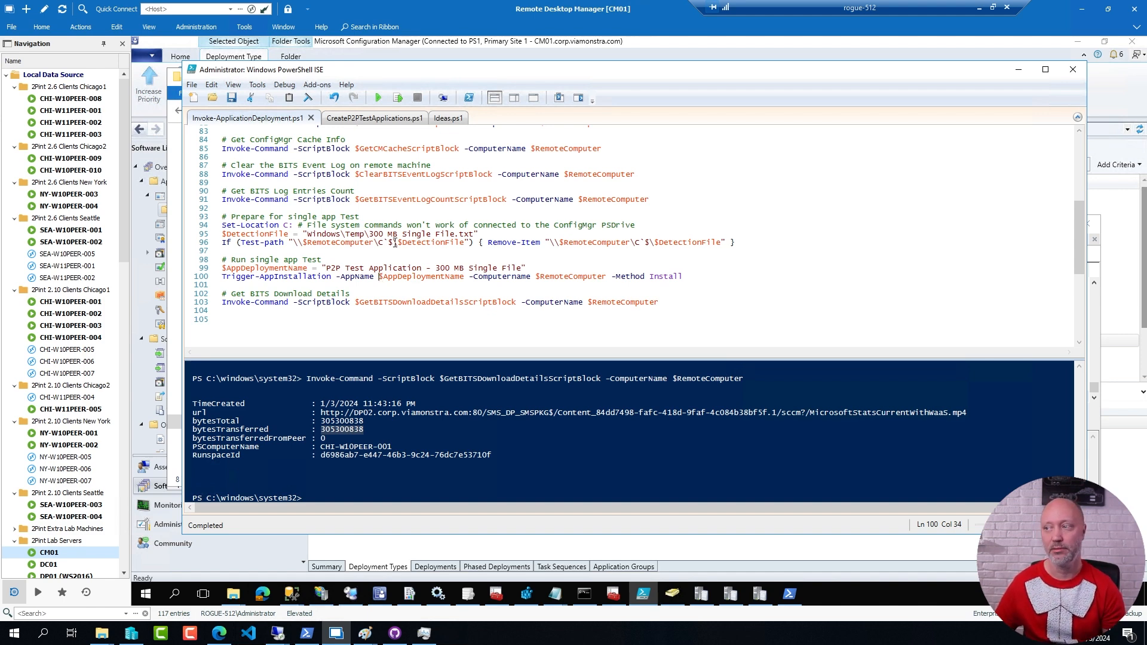
{"action": "left_click", "coordinate": [438, 118]}
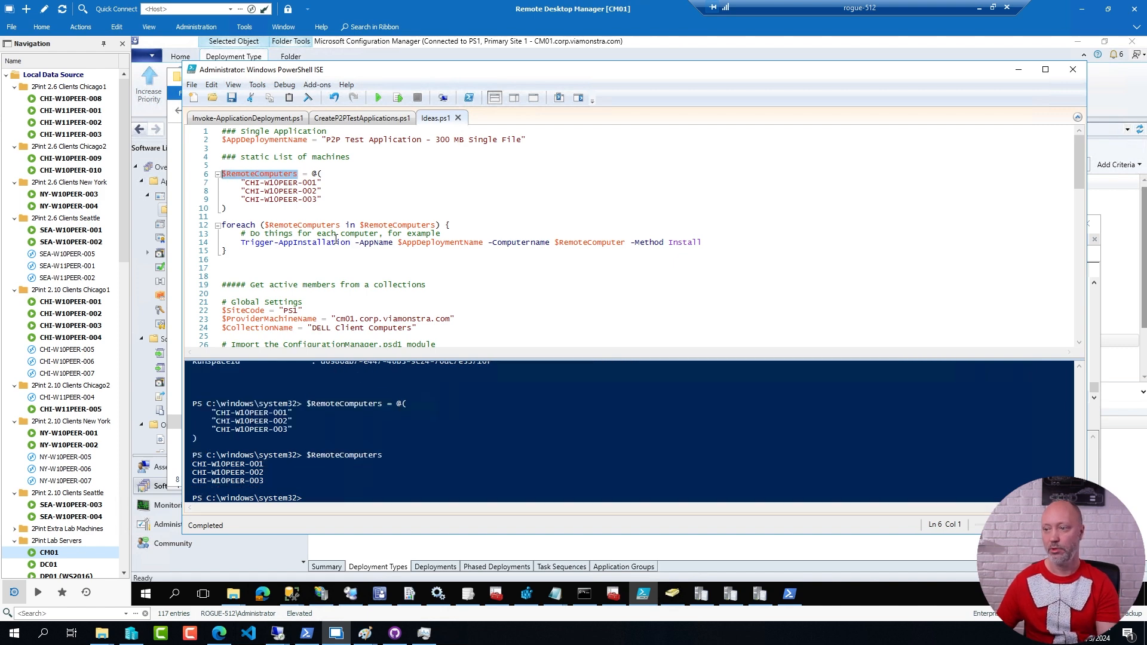
{"action": "mouse_move", "coordinate": [379, 226]}
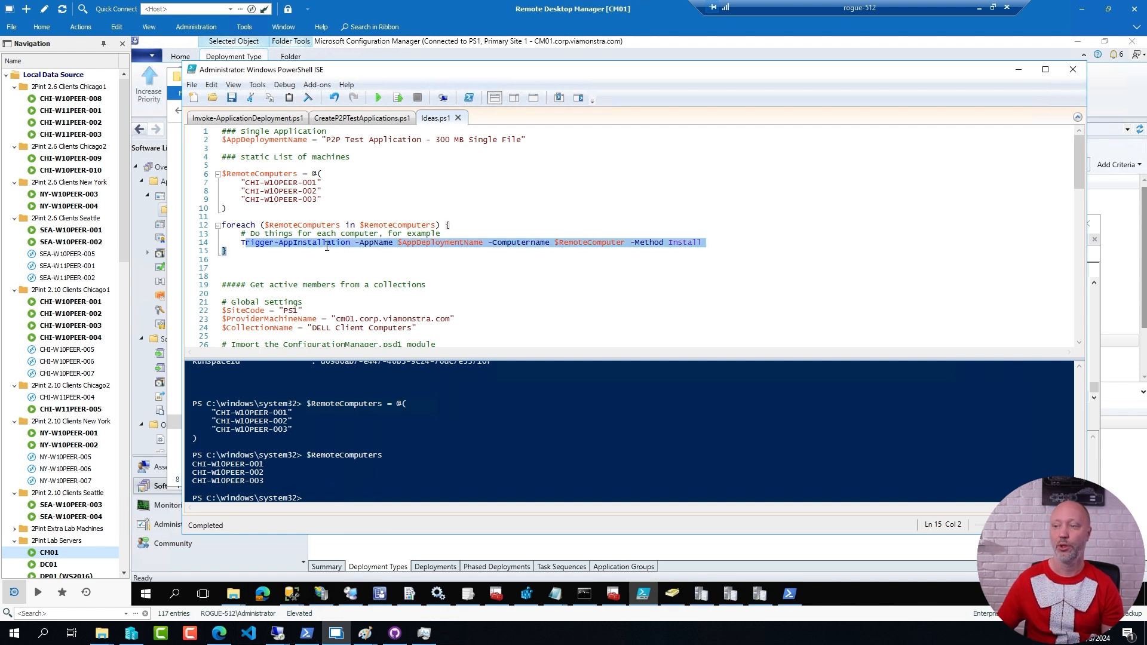
Step: Run the static list and collection member sections of Ideas.ps1 and delete the '# Copy the file to all clients' comment
{"action": "scroll", "scroll_direction": "down", "scroll_amount": 3}
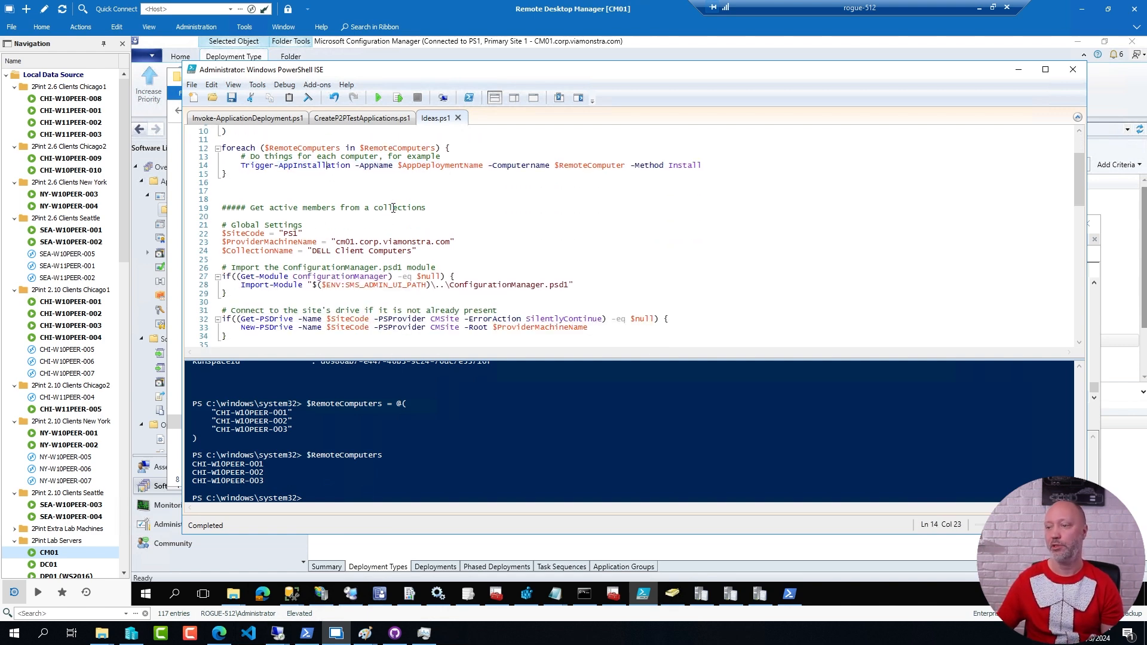
{"action": "scroll", "scroll_direction": "down", "scroll_amount": 3}
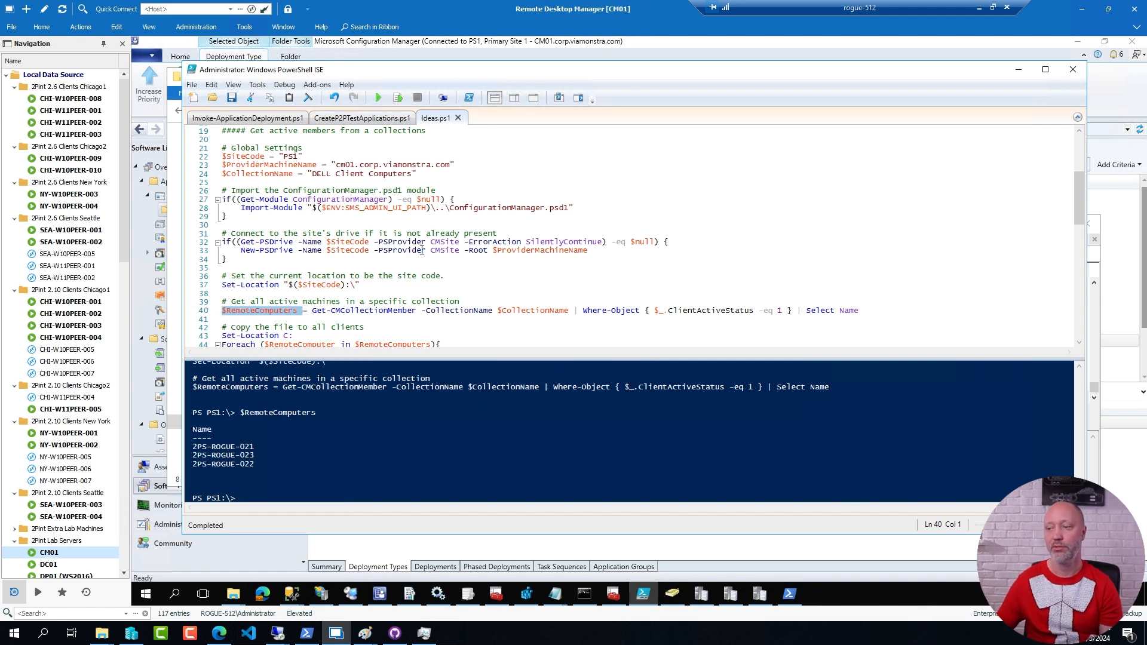
{"action": "scroll", "scroll_direction": "down", "scroll_amount": 3}
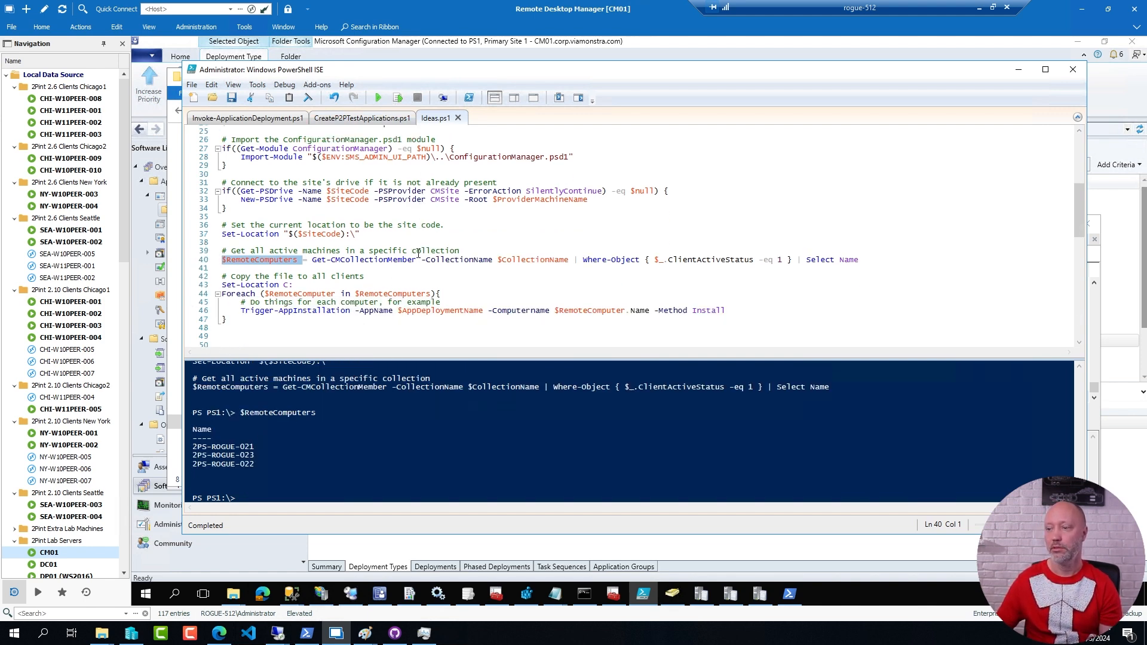
{"action": "mouse_move", "coordinate": [561, 331]}
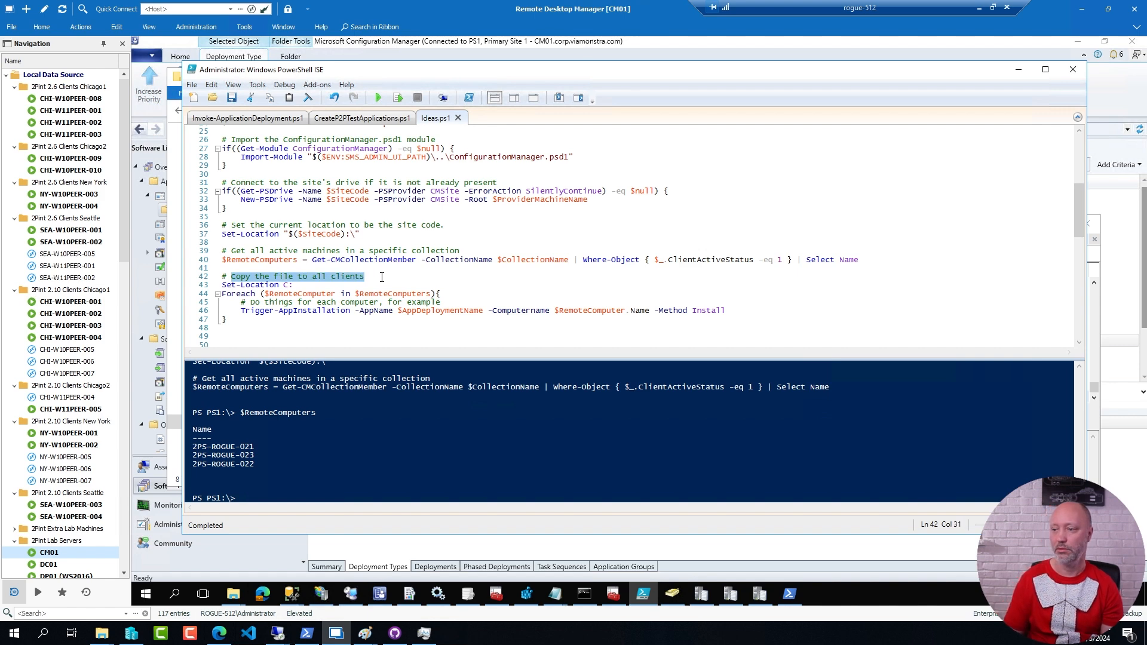
{"action": "key", "text": "Delete"}
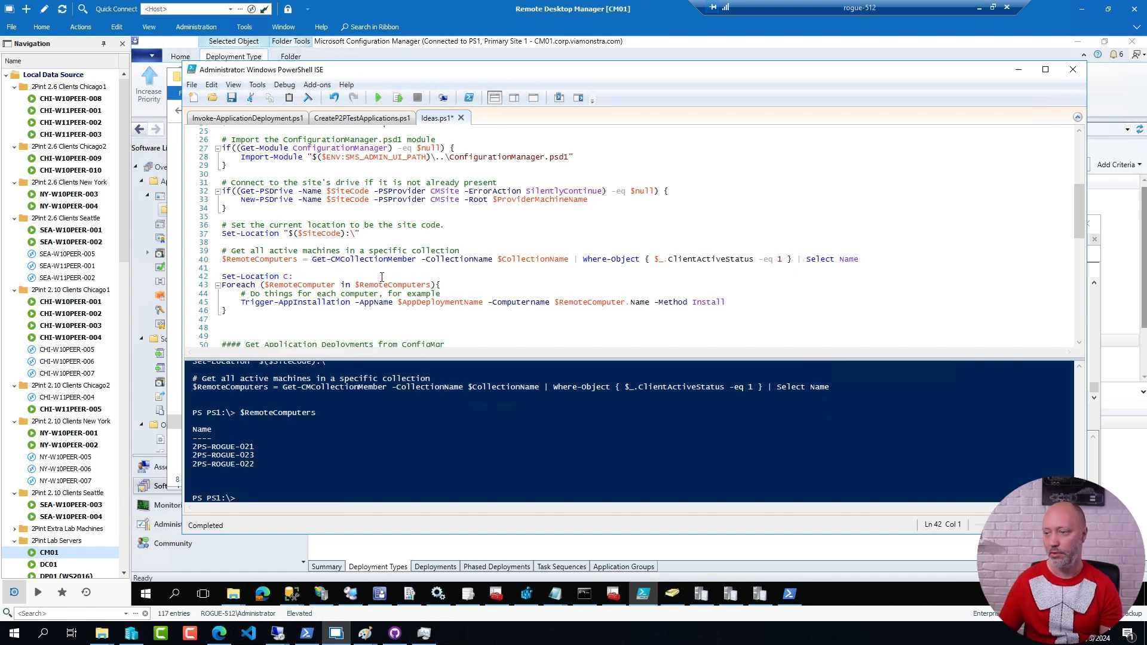
{"action": "left_click", "coordinate": [454, 302]}
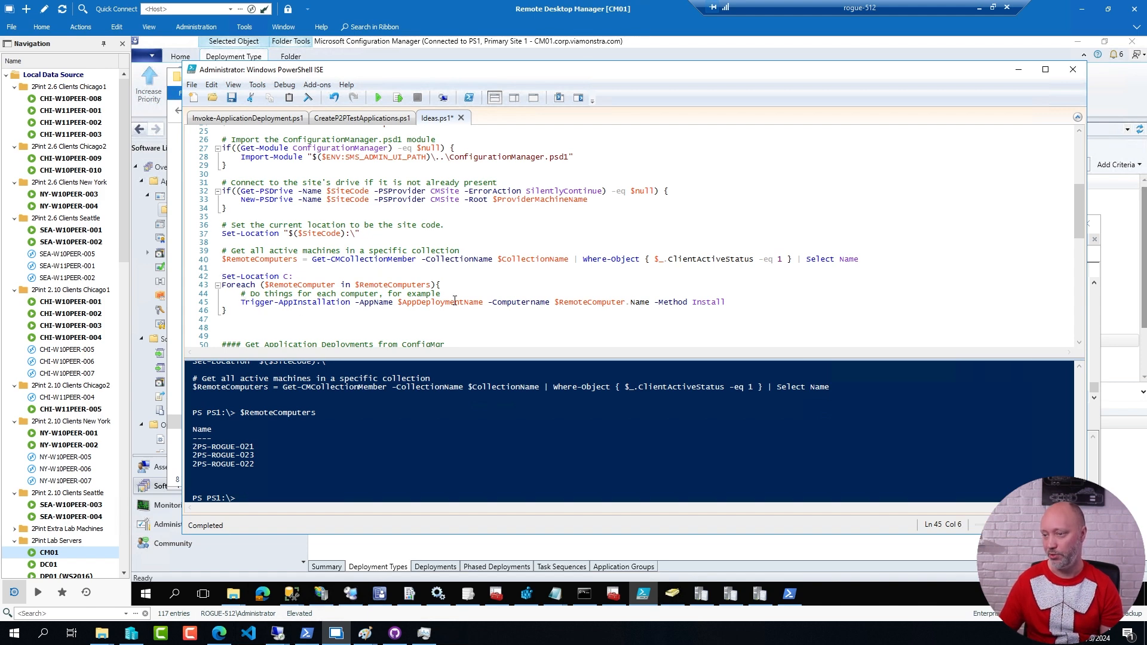
Step: Run the Set-Location and Get-CMApplicationDeployment lines to look up the P2P deployments
{"action": "scroll", "scroll_direction": "down", "scroll_amount": 3}
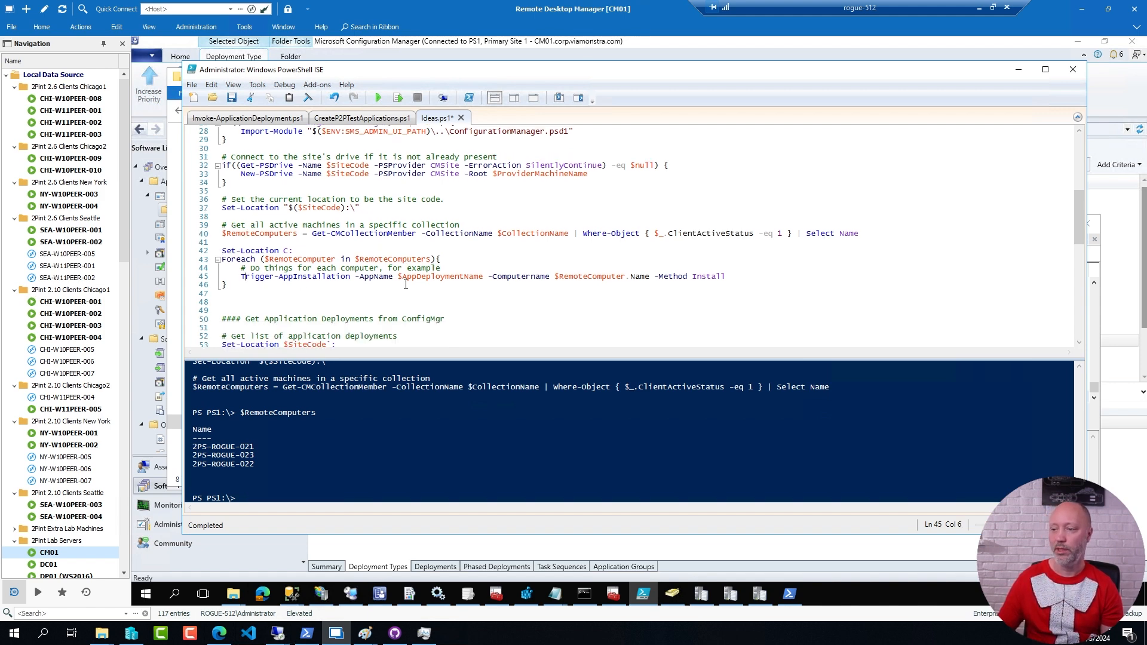
{"action": "scroll", "scroll_direction": "down", "scroll_amount": 3}
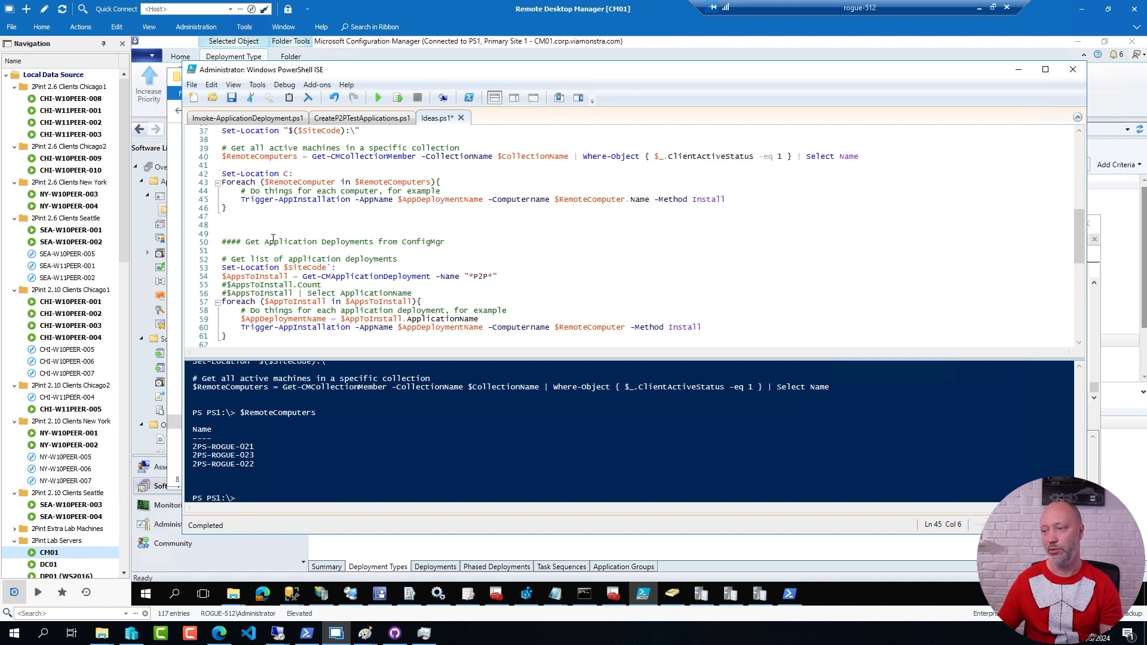
{"action": "scroll", "scroll_direction": "down", "scroll_amount": 3}
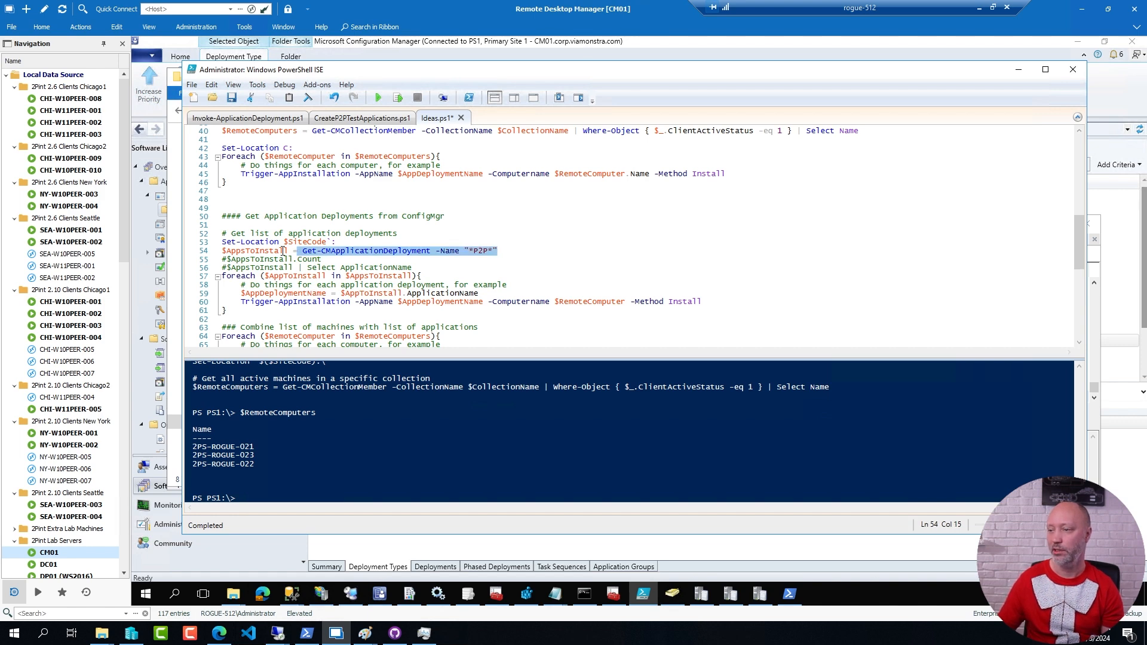
{"action": "left_click", "coordinate": [397, 97]}
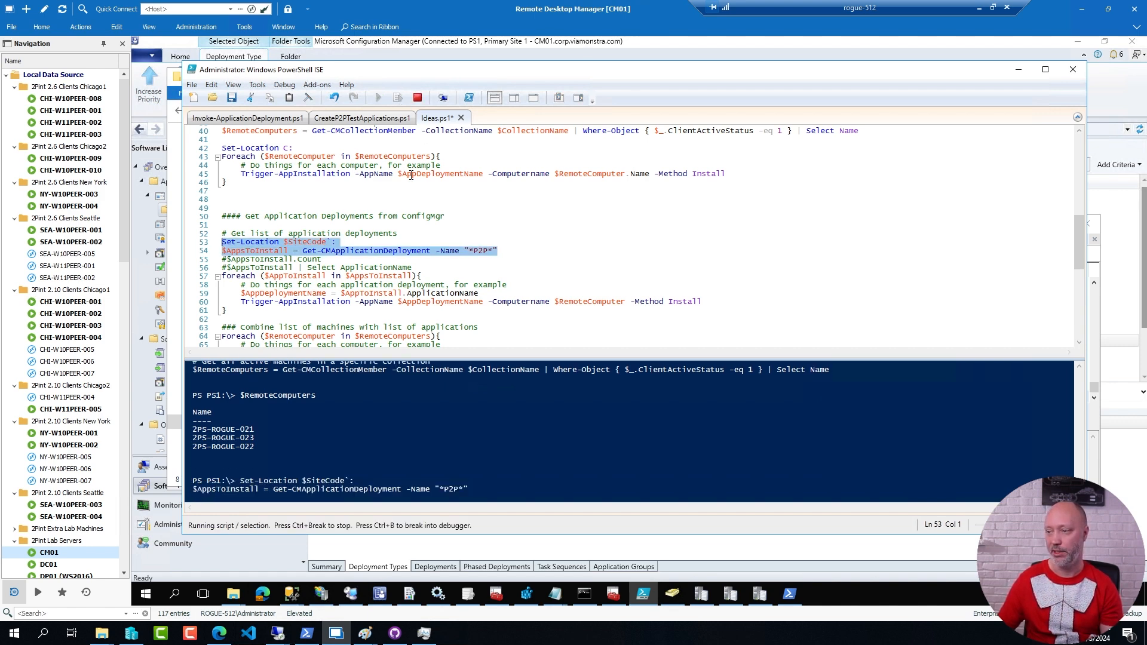
{"action": "left_click", "coordinate": [378, 96]}
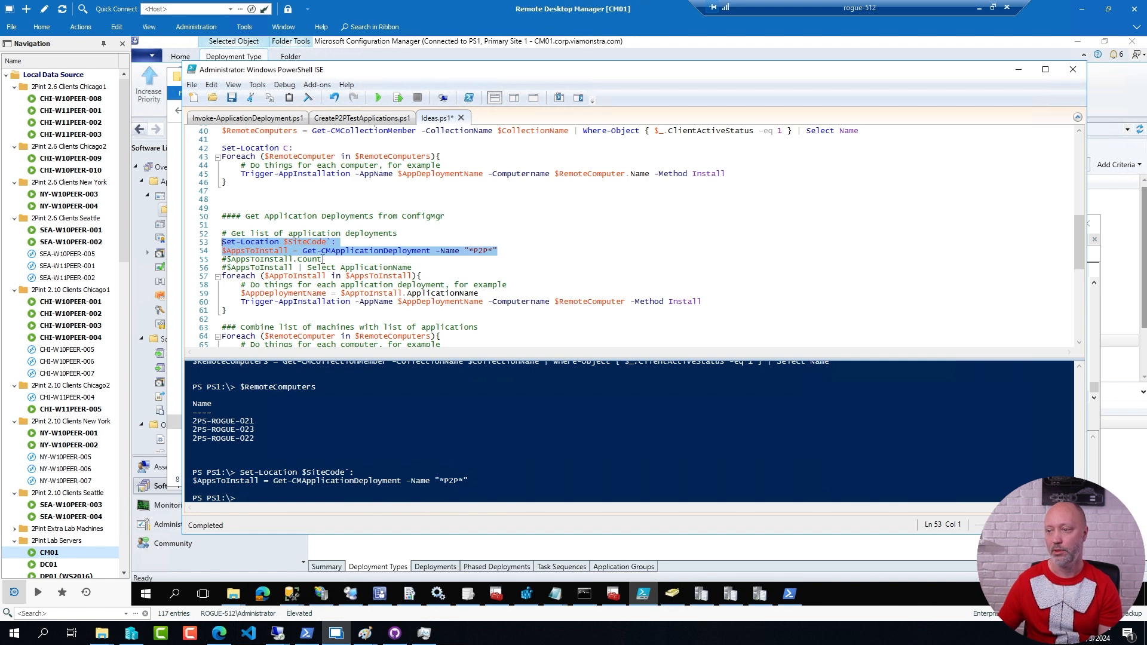
Step: Run the Count and Select ApplicationName lines, returning 300 MB Single File and 100 MB Multiple Files
{"action": "left_click", "coordinate": [310, 266]}
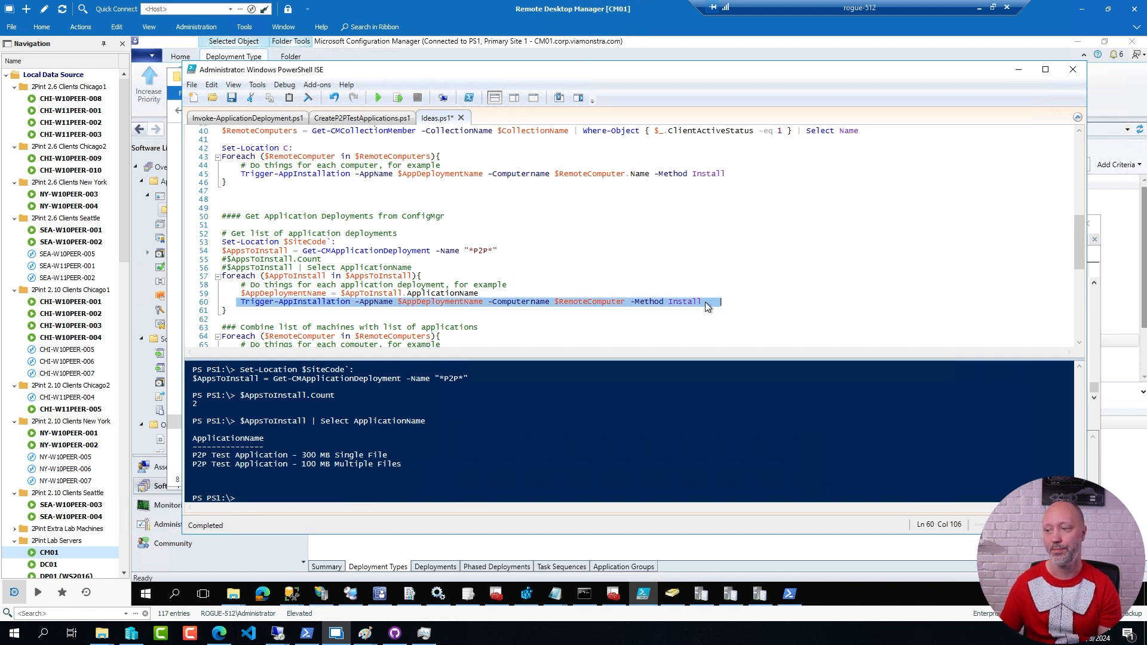
{"action": "mouse_move", "coordinate": [517, 238]}
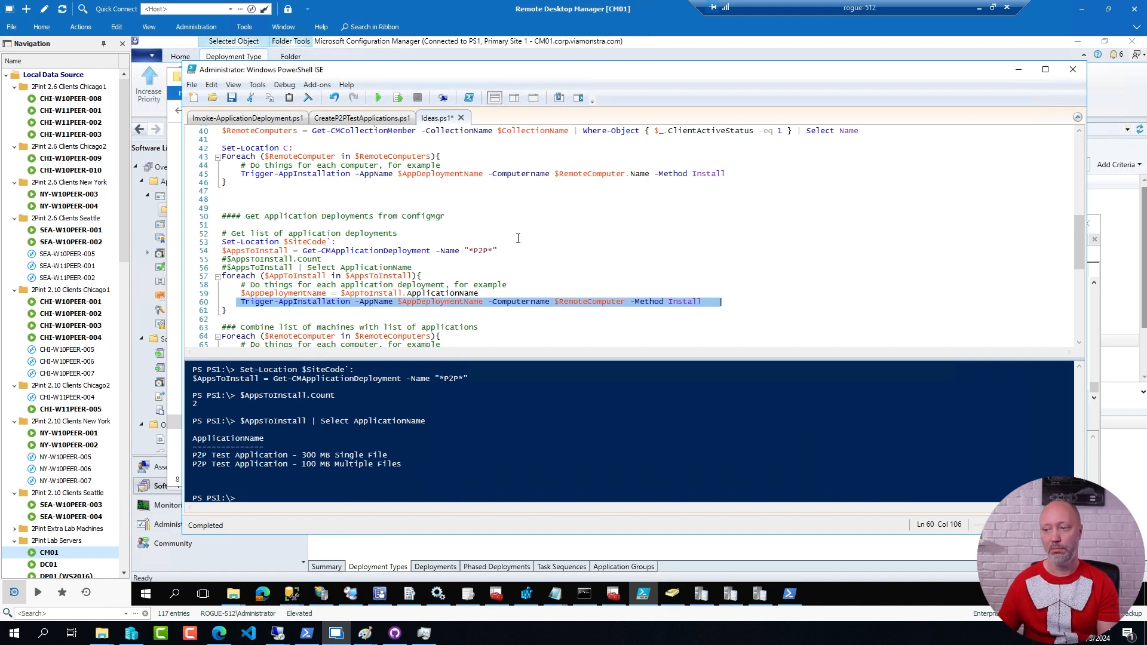
{"action": "scroll", "scroll_direction": "down", "scroll_amount": 3}
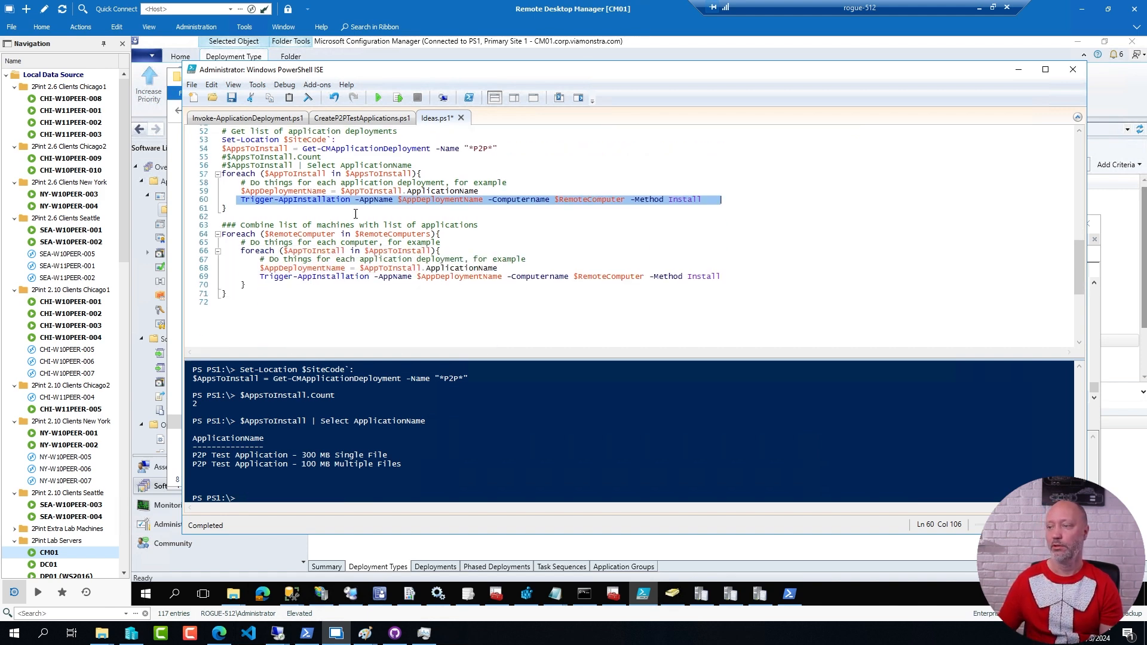
{"action": "double_click", "coordinate": [384, 233]}
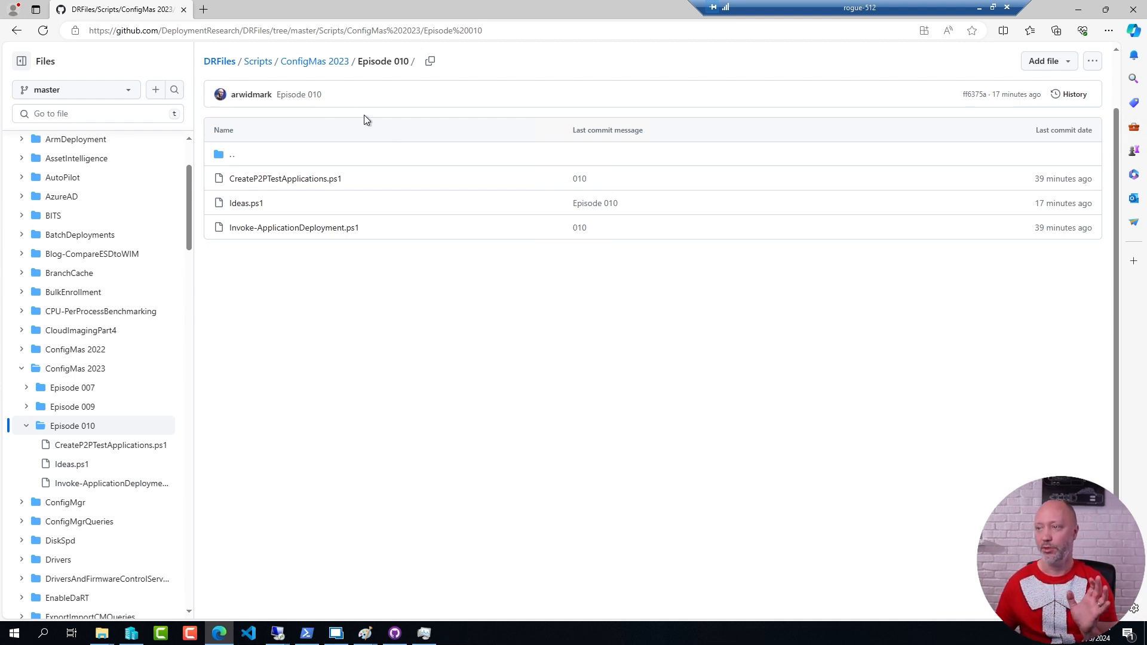
{"action": "mouse_move", "coordinate": [414, 78]}
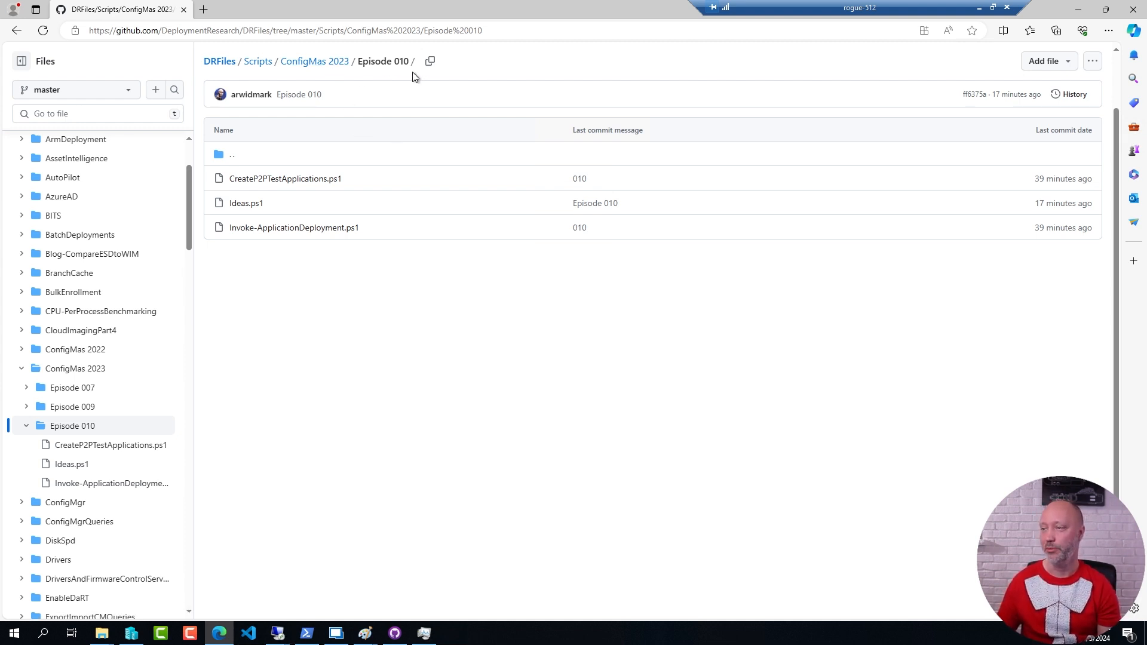